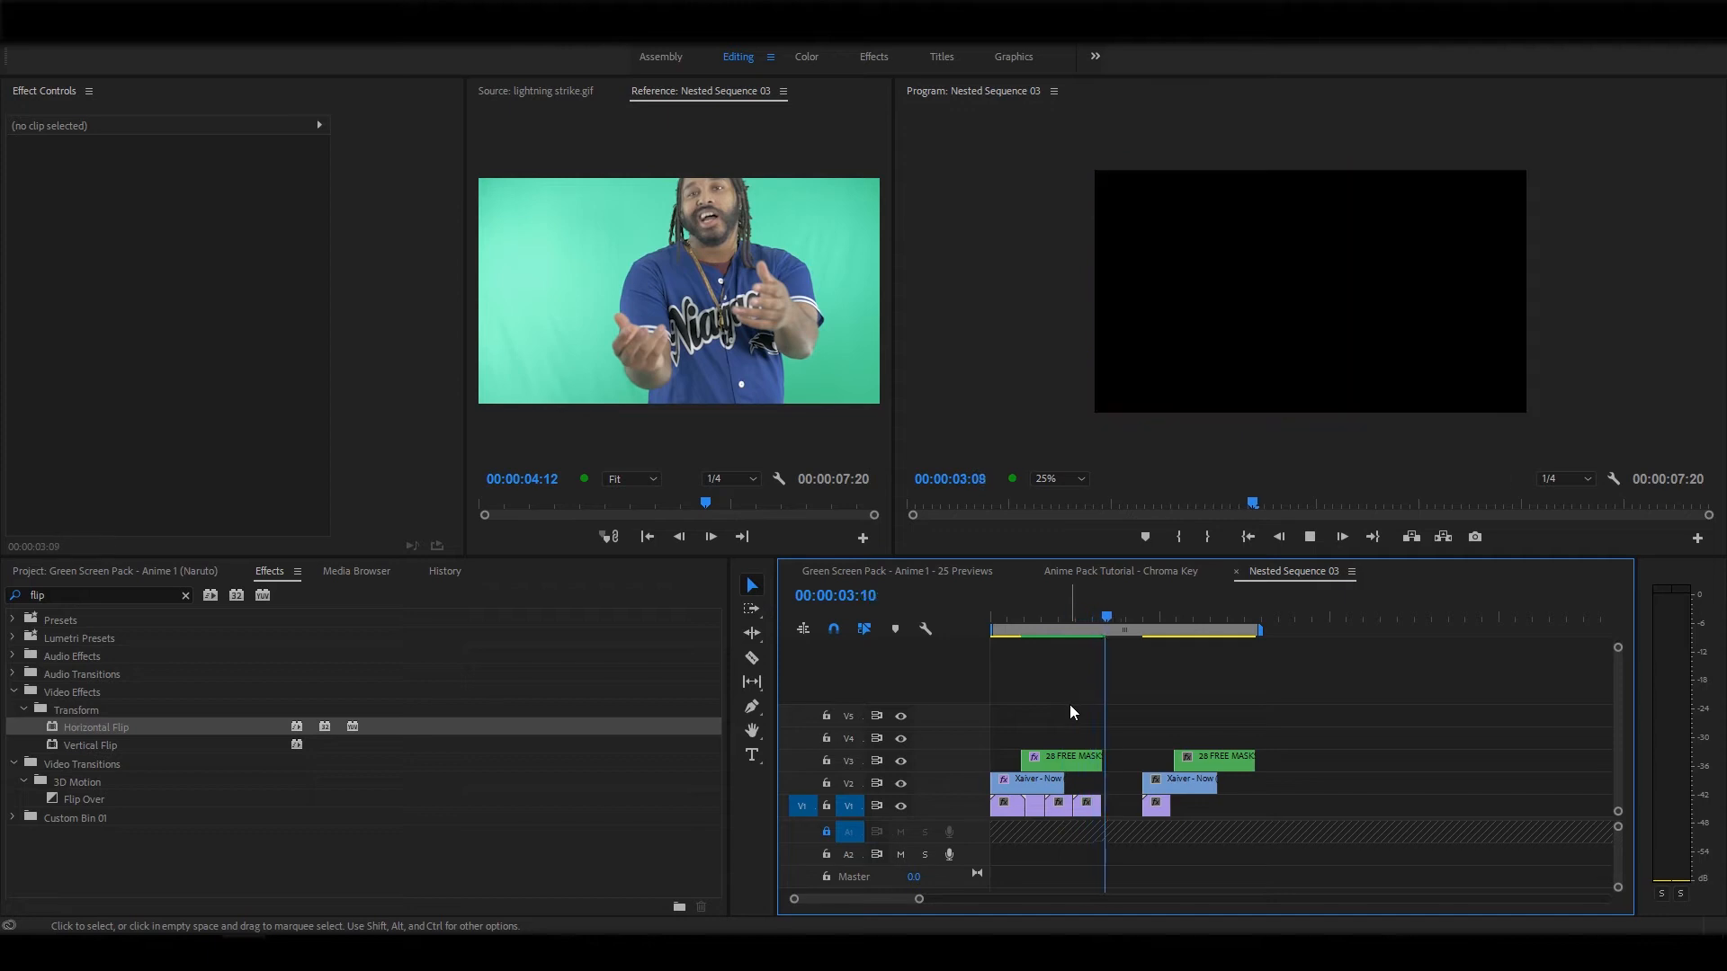
Preview the anime and performer sections of the sequence, then clear the 'flip' effects search
click(1171, 617)
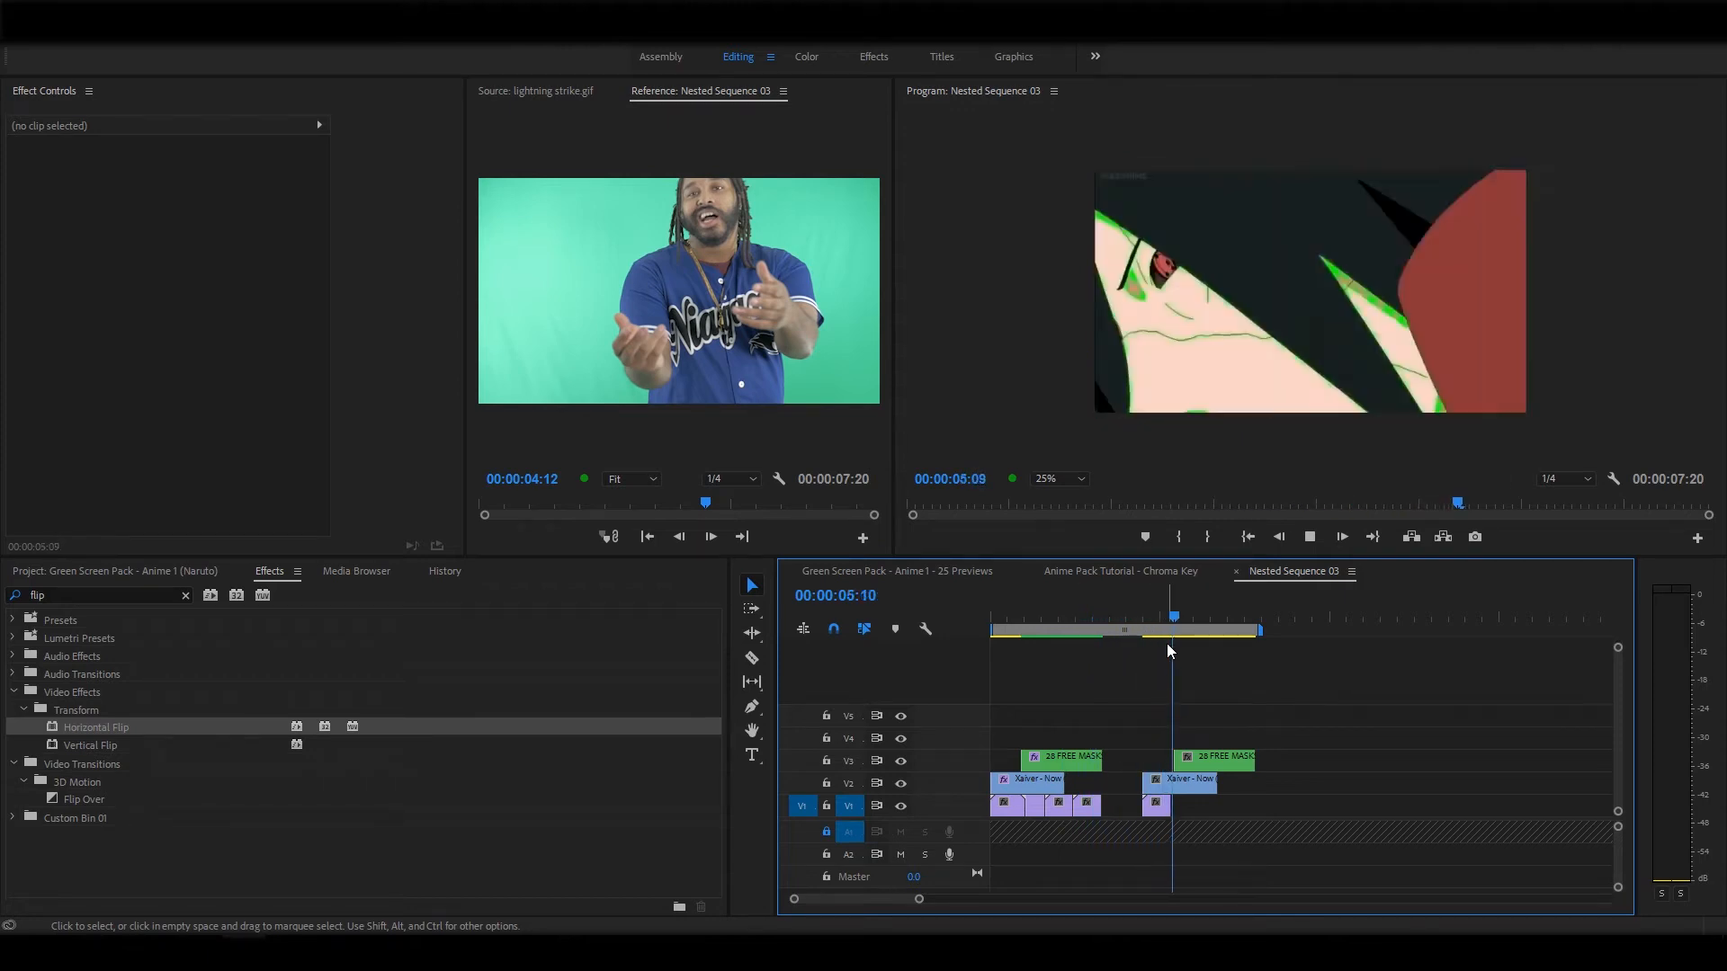
click(1238, 617)
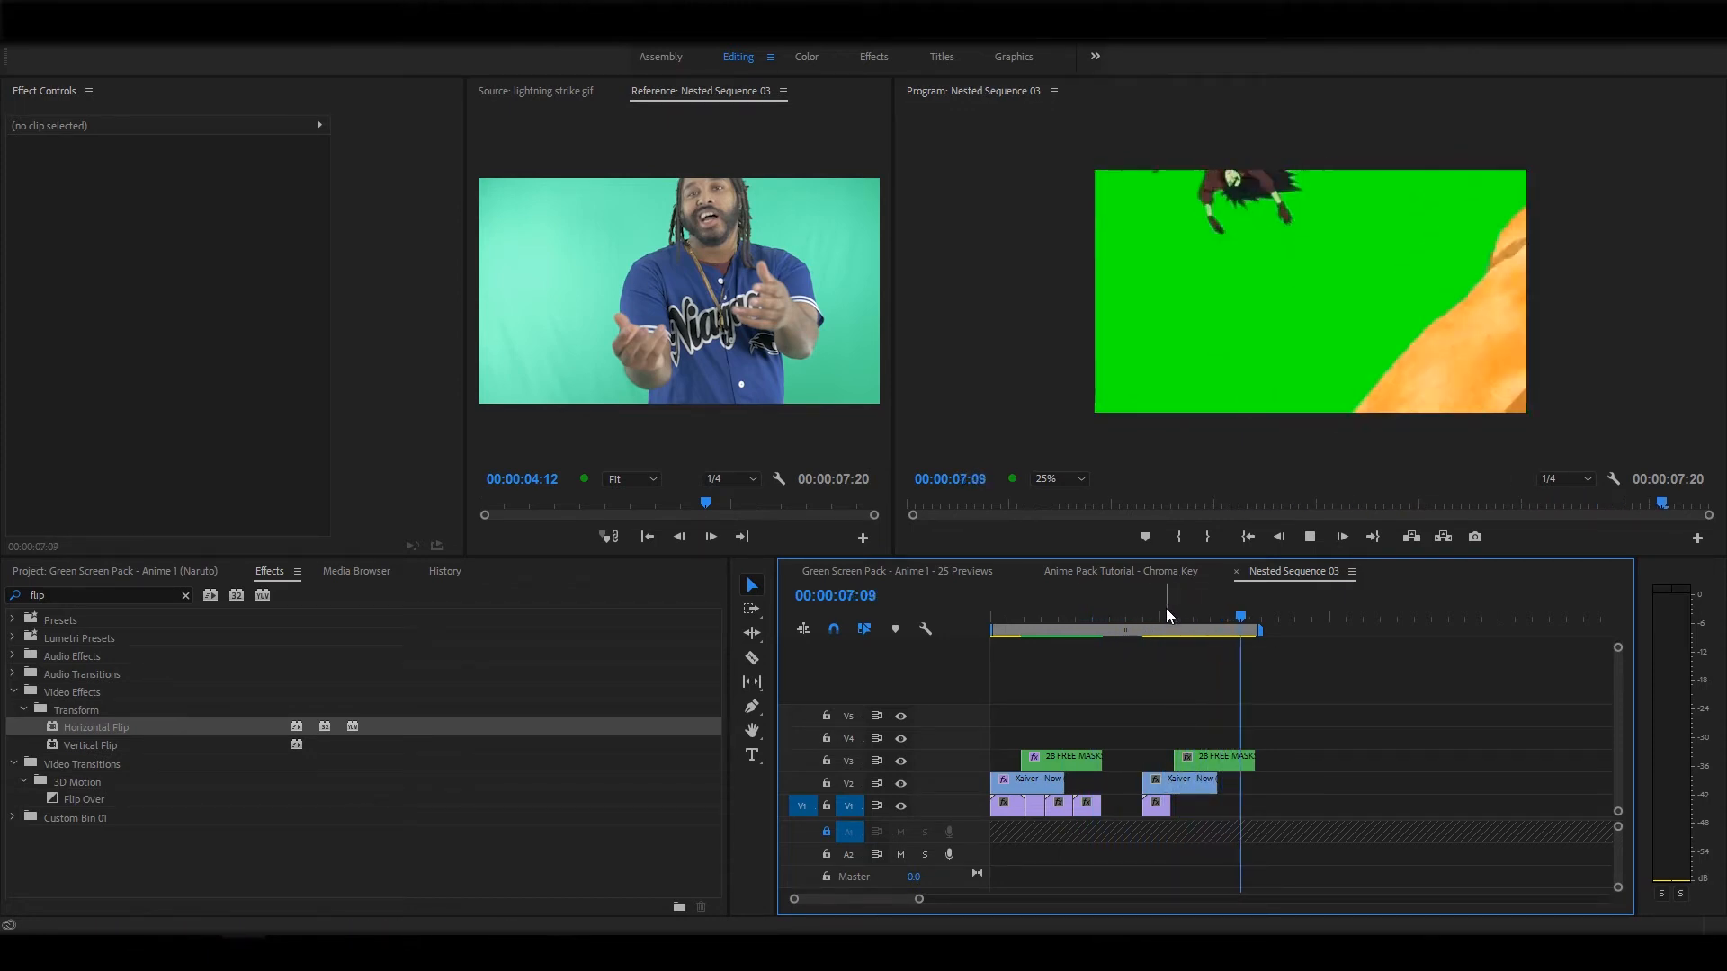
click(1142, 617)
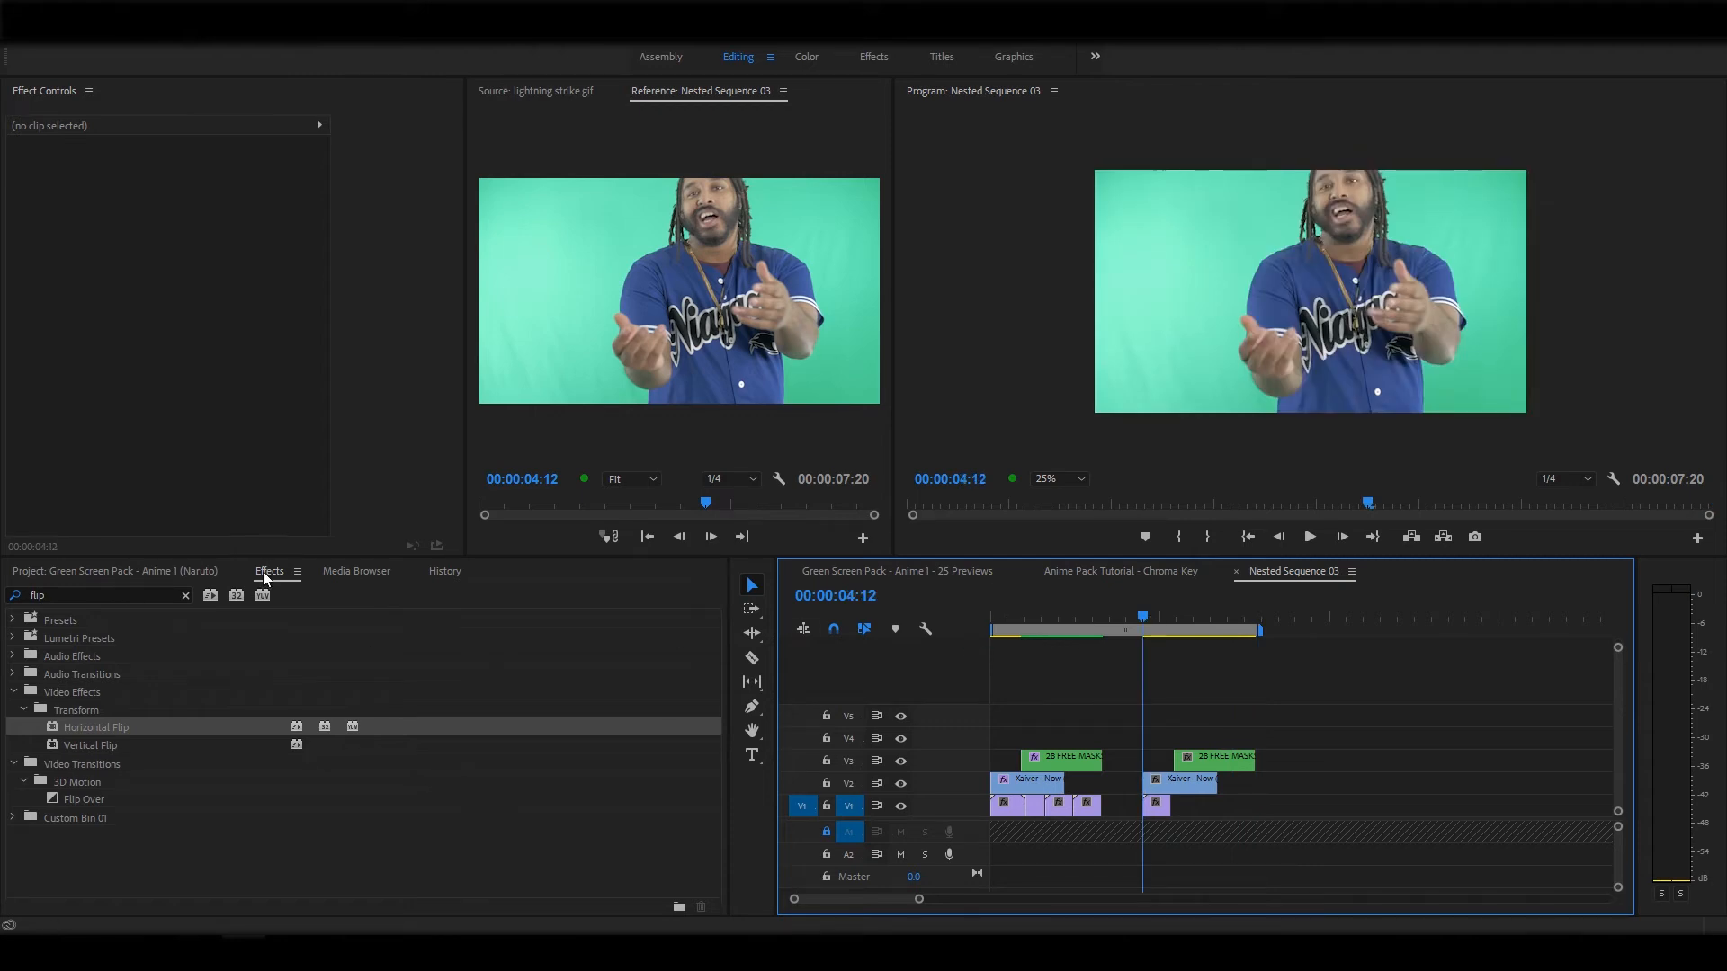
click(183, 595)
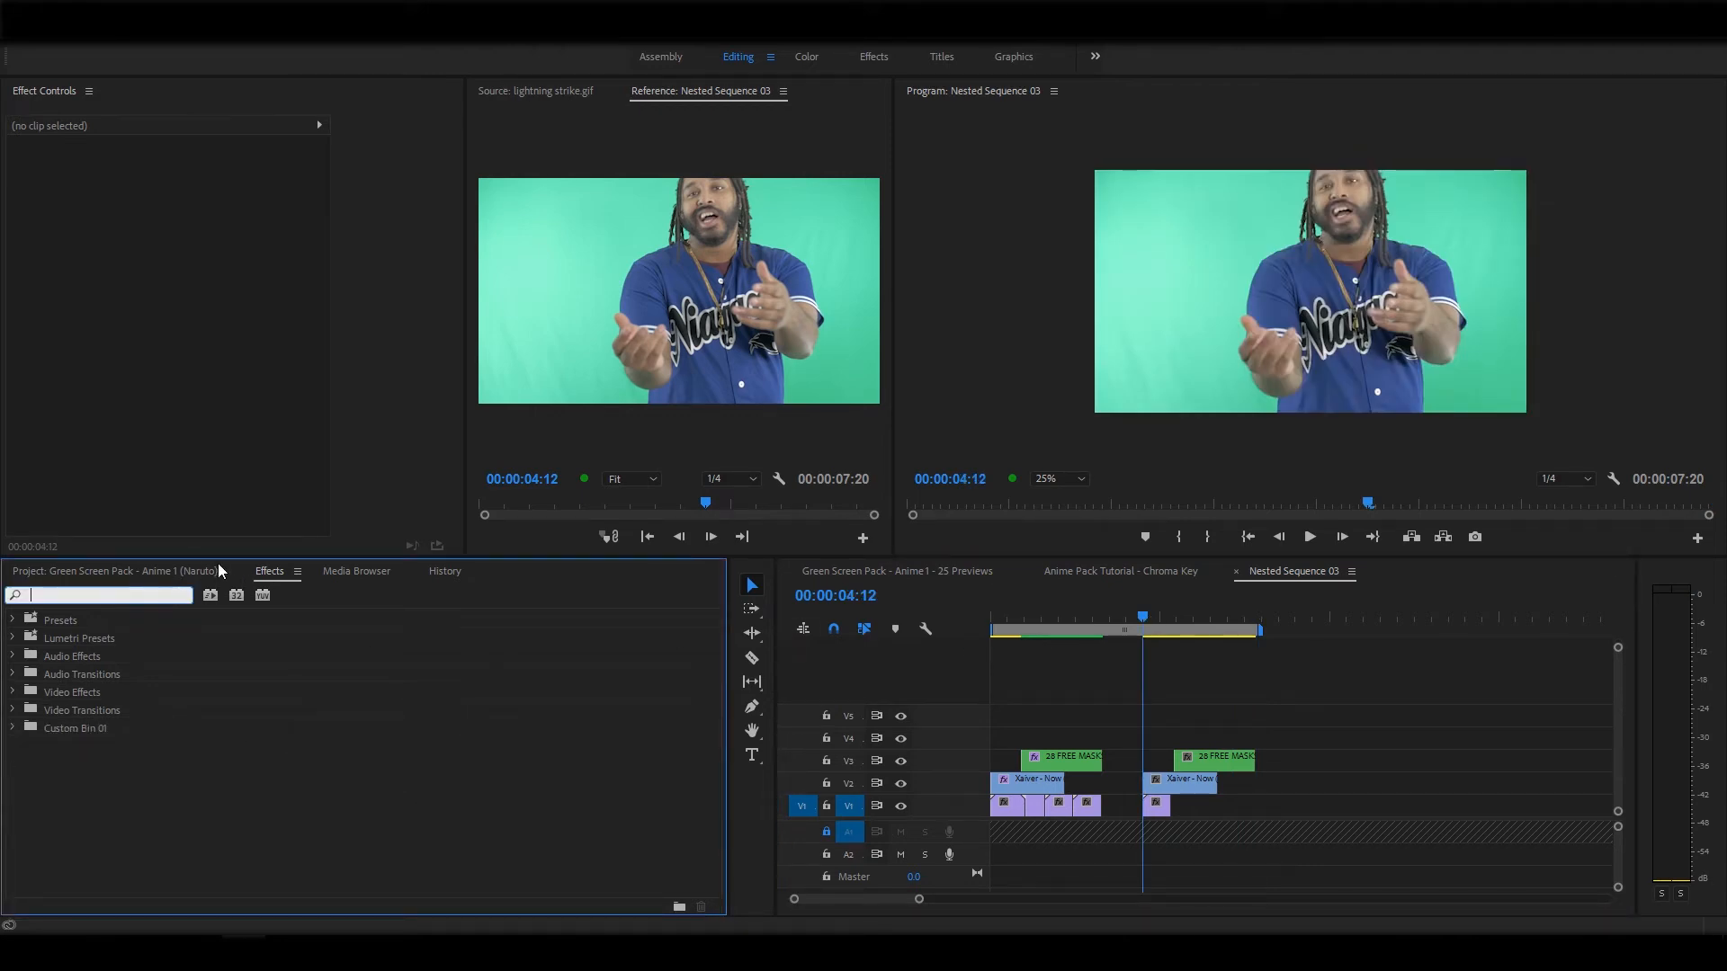
Apply Ultra Key with a green key colour to the second anime clip and hide track V3
text(ultr)
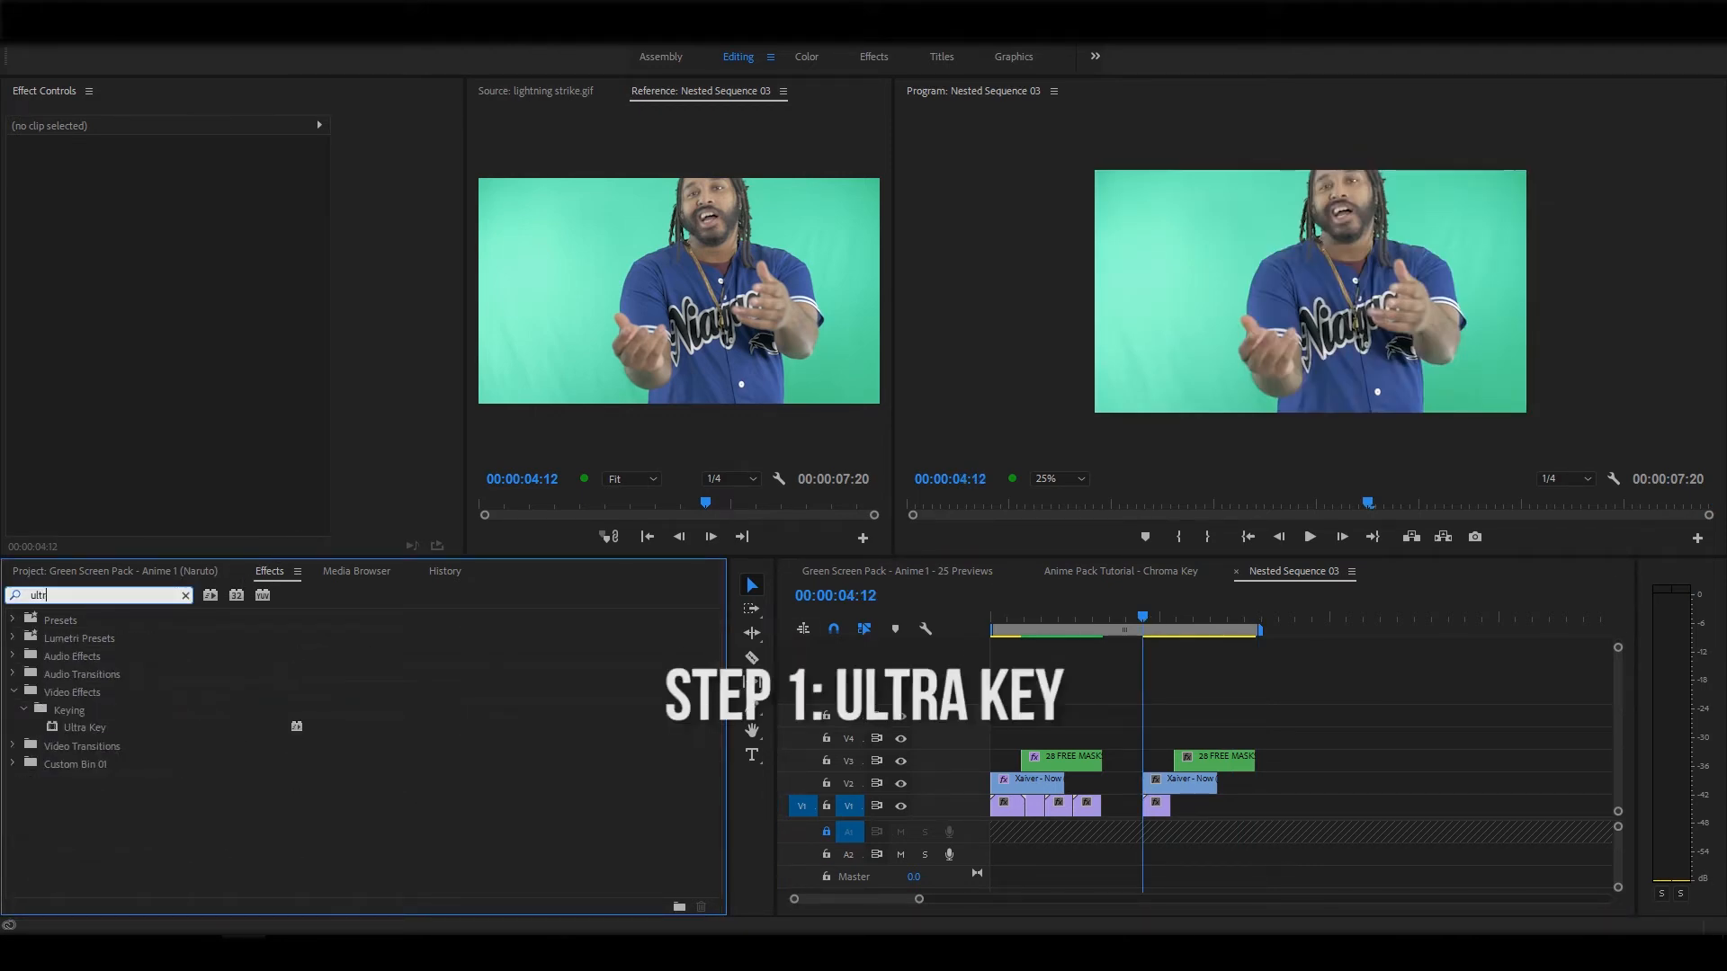
click(83, 727)
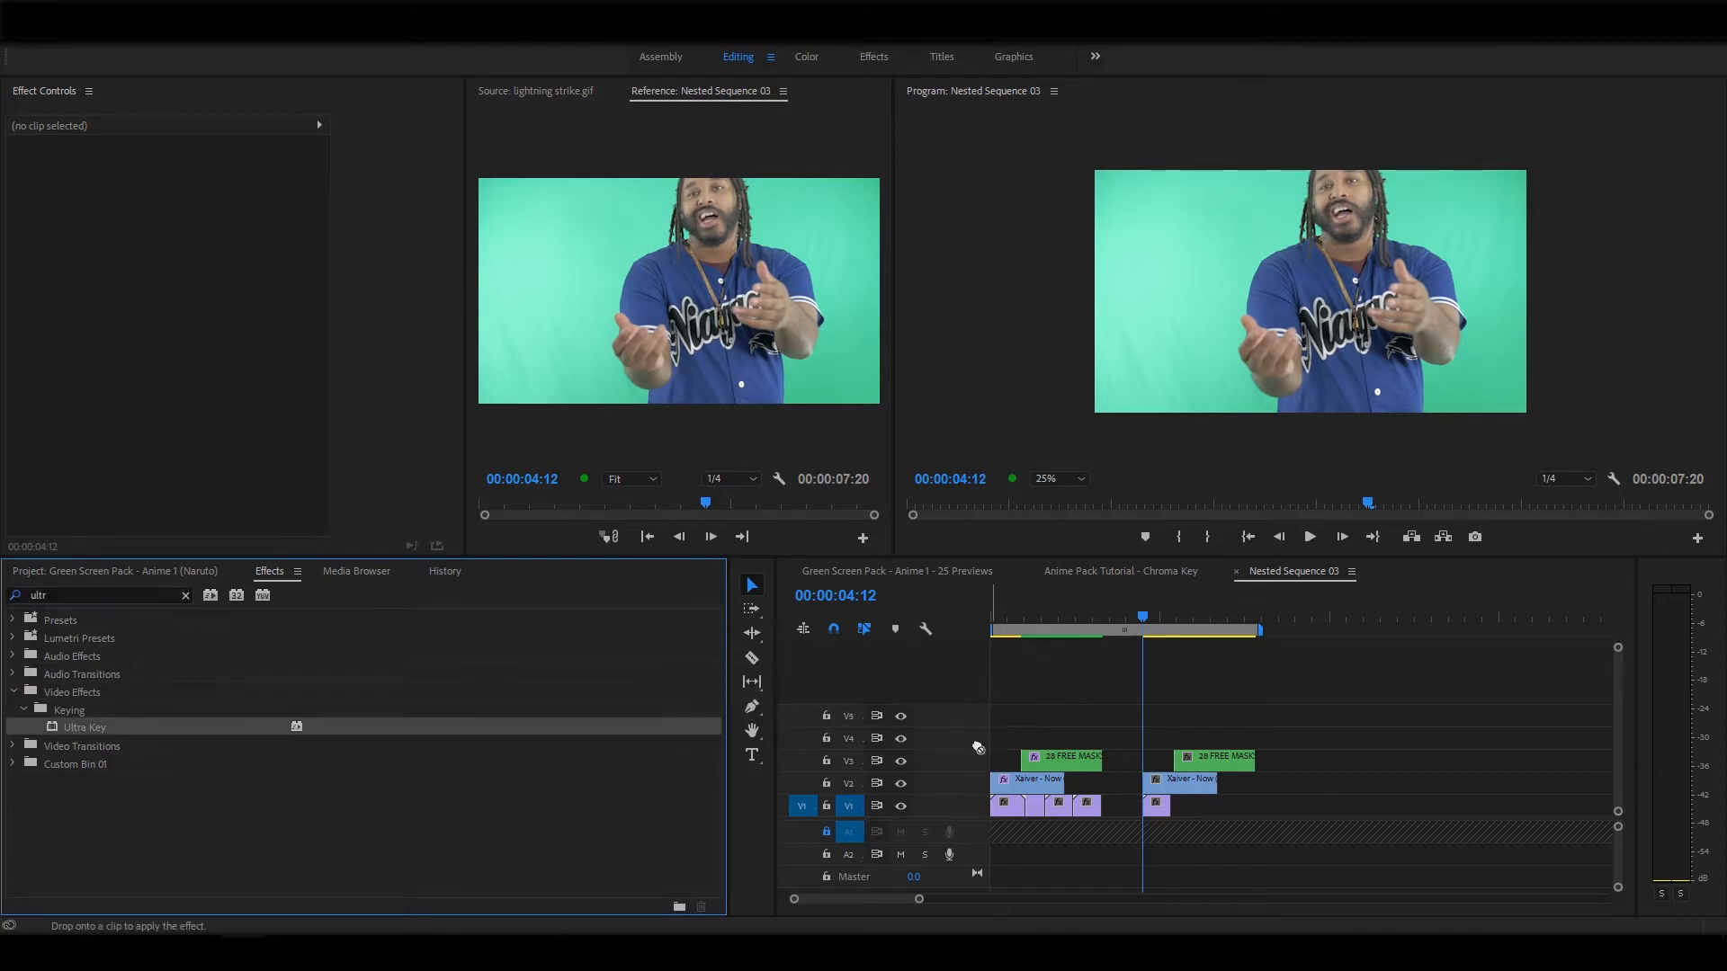
click(1215, 757)
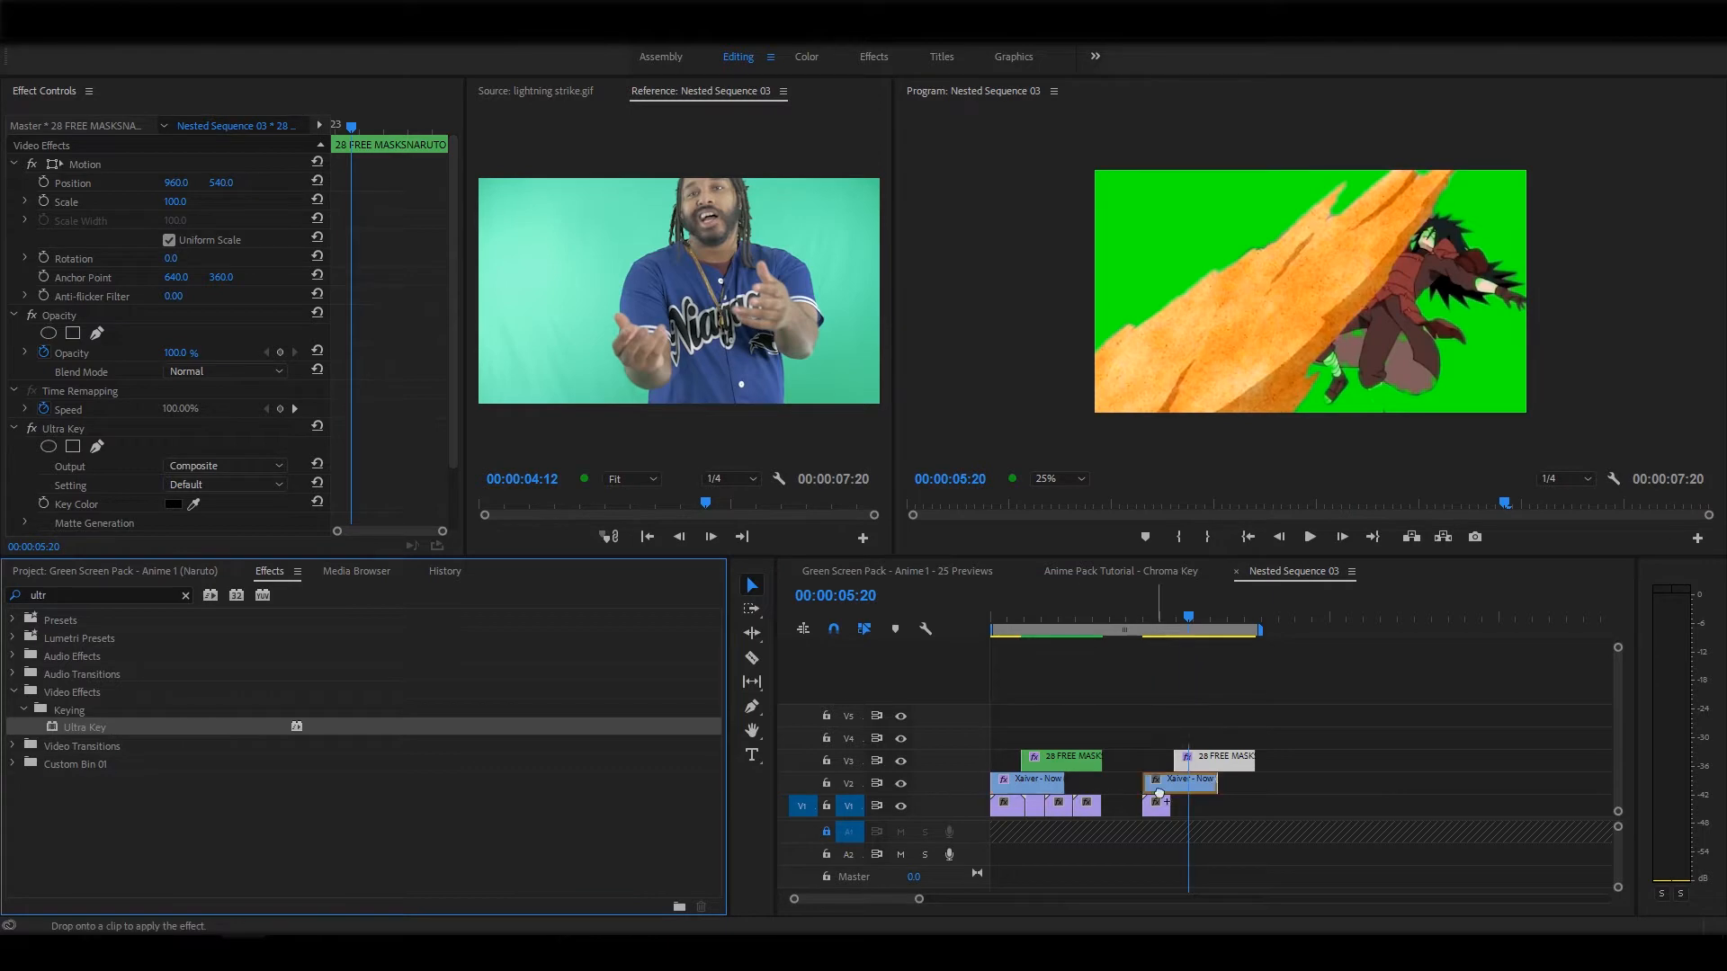
click(1211, 756)
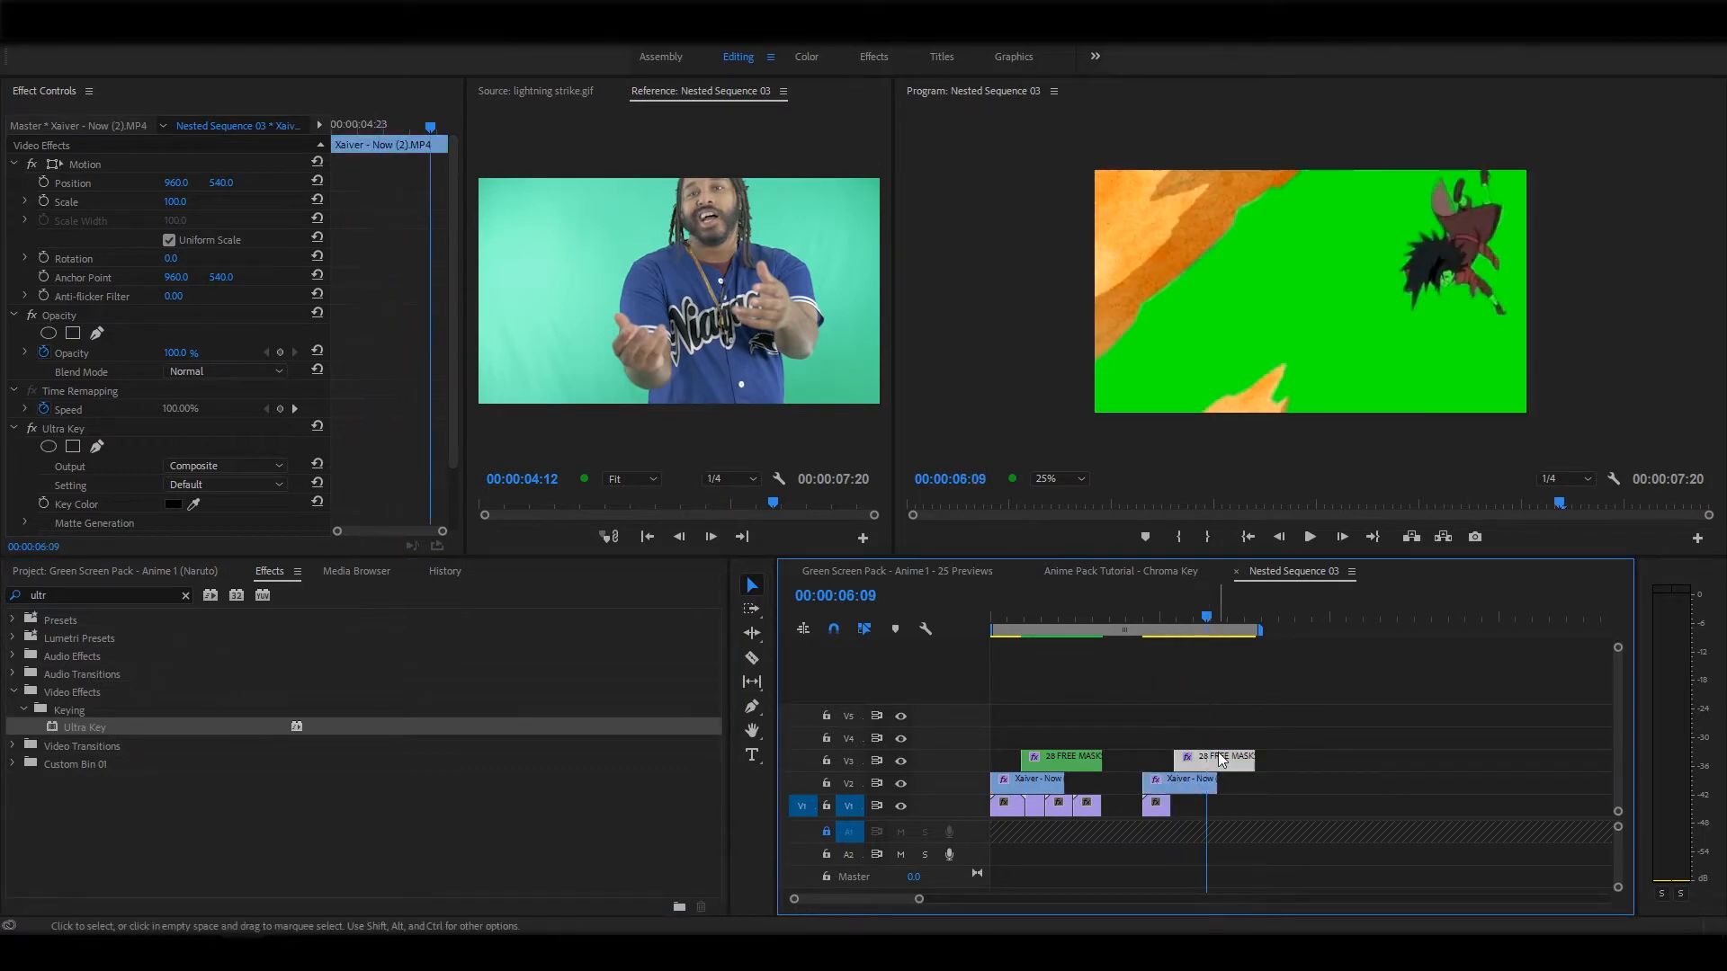
click(1212, 756)
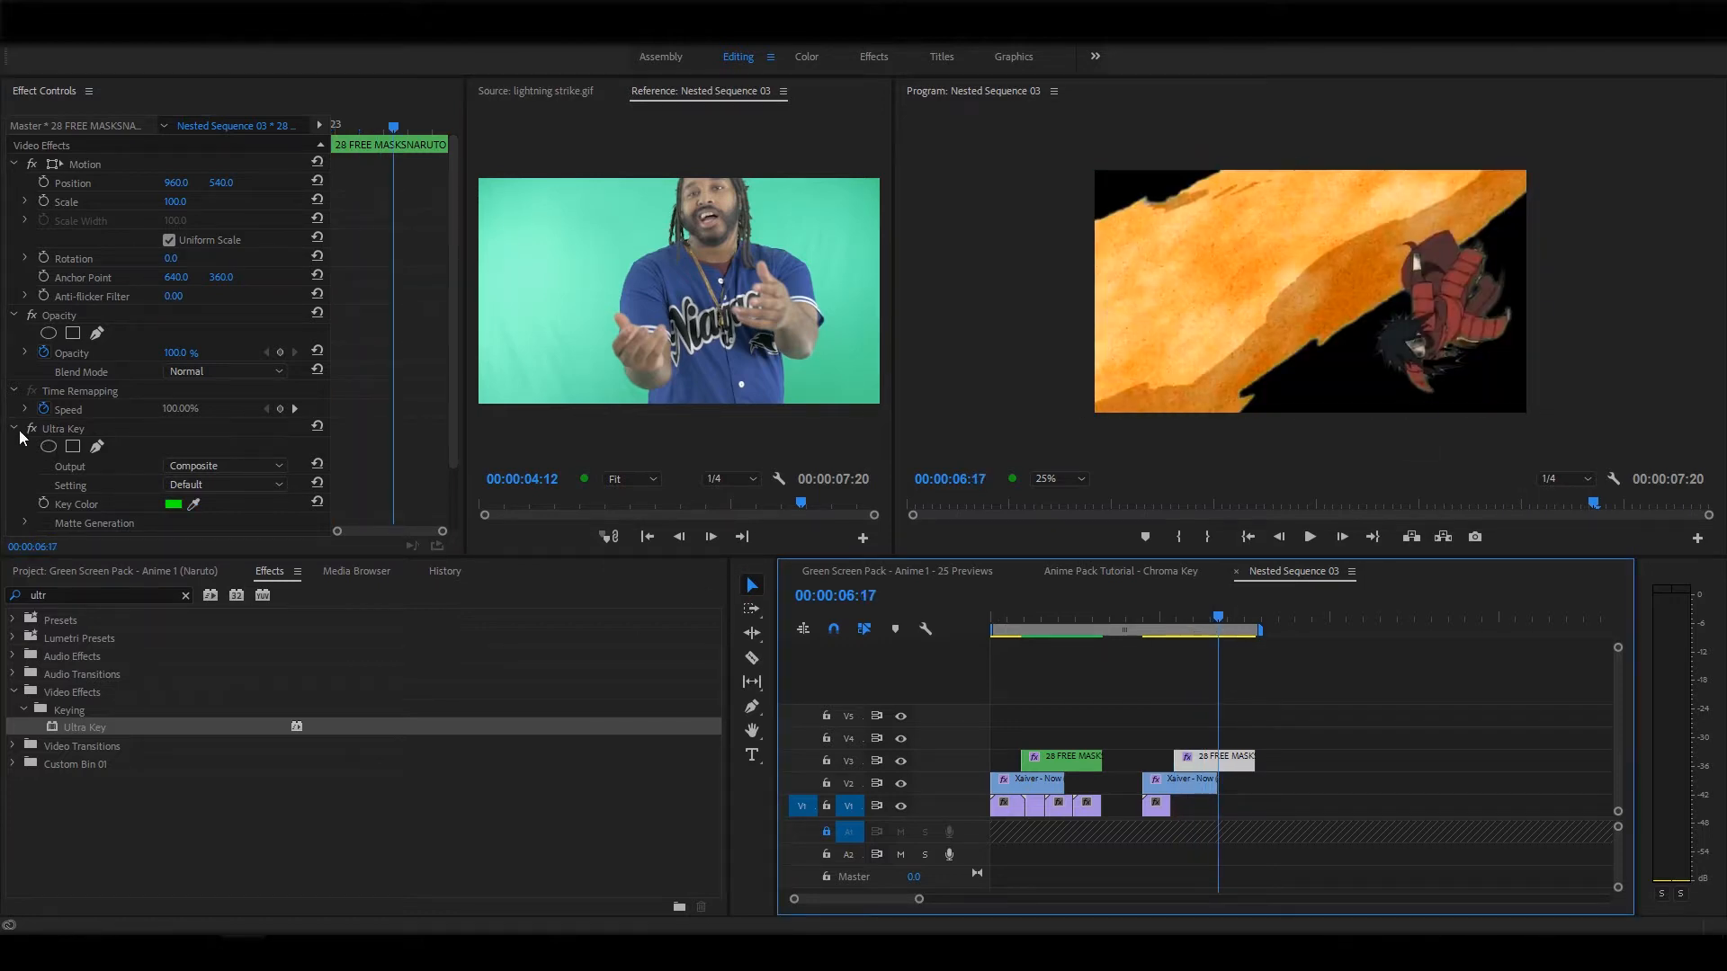
click(24, 428)
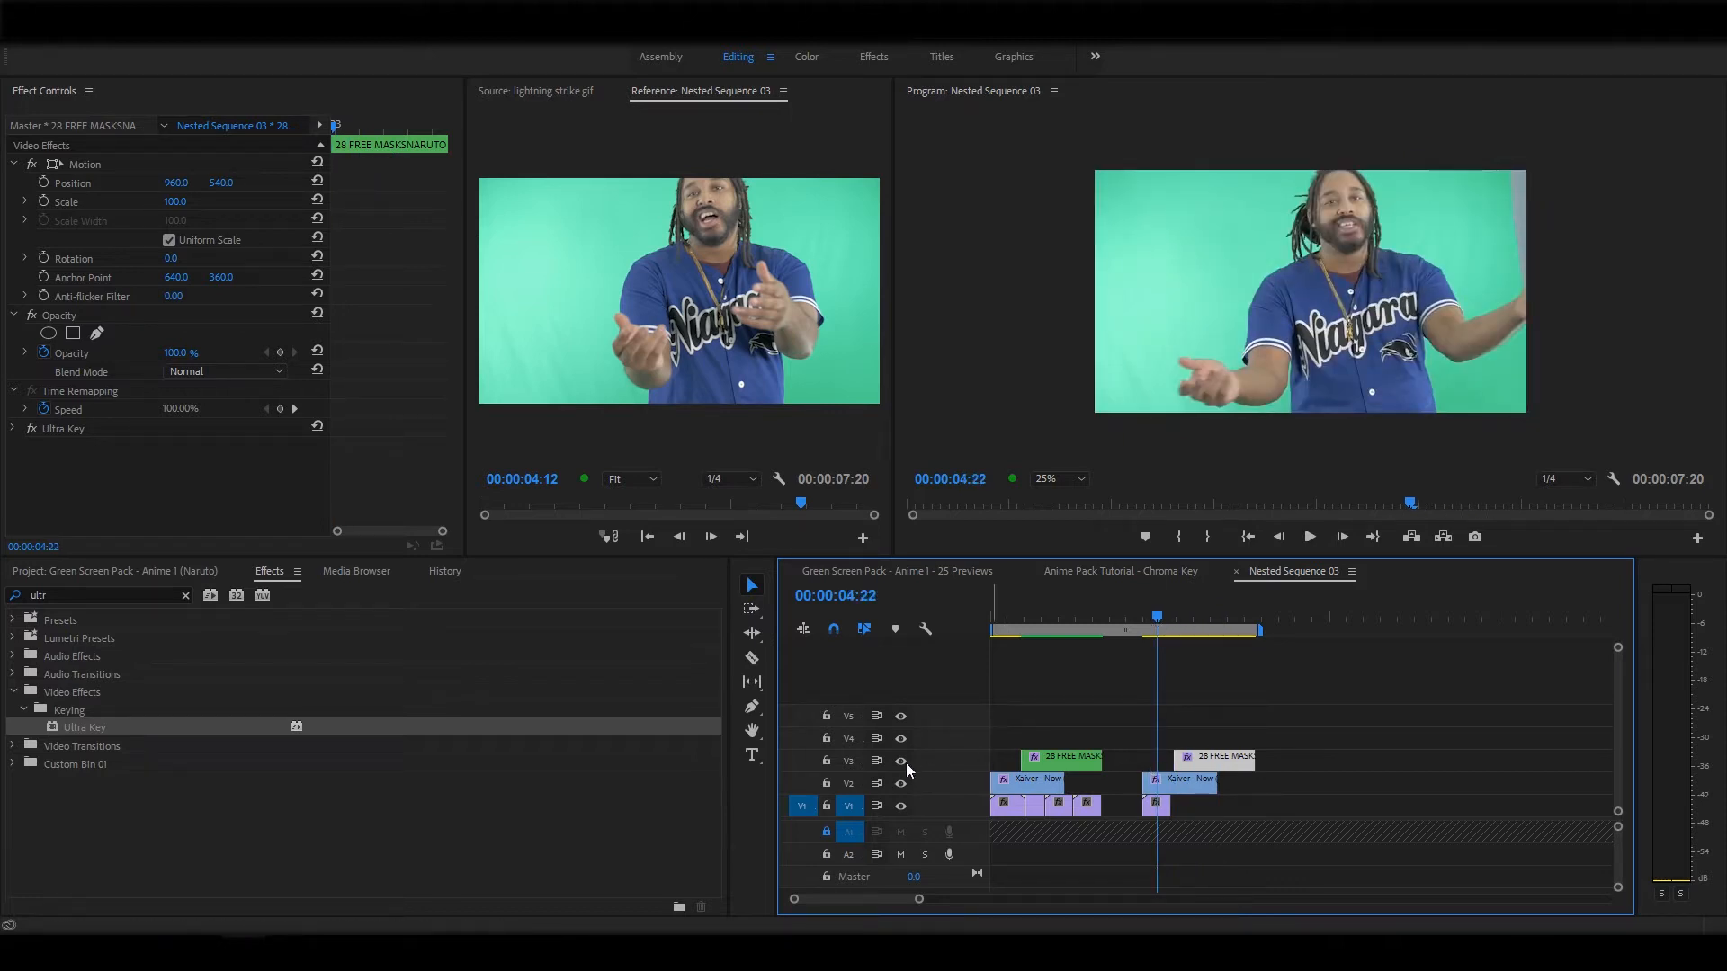
click(903, 761)
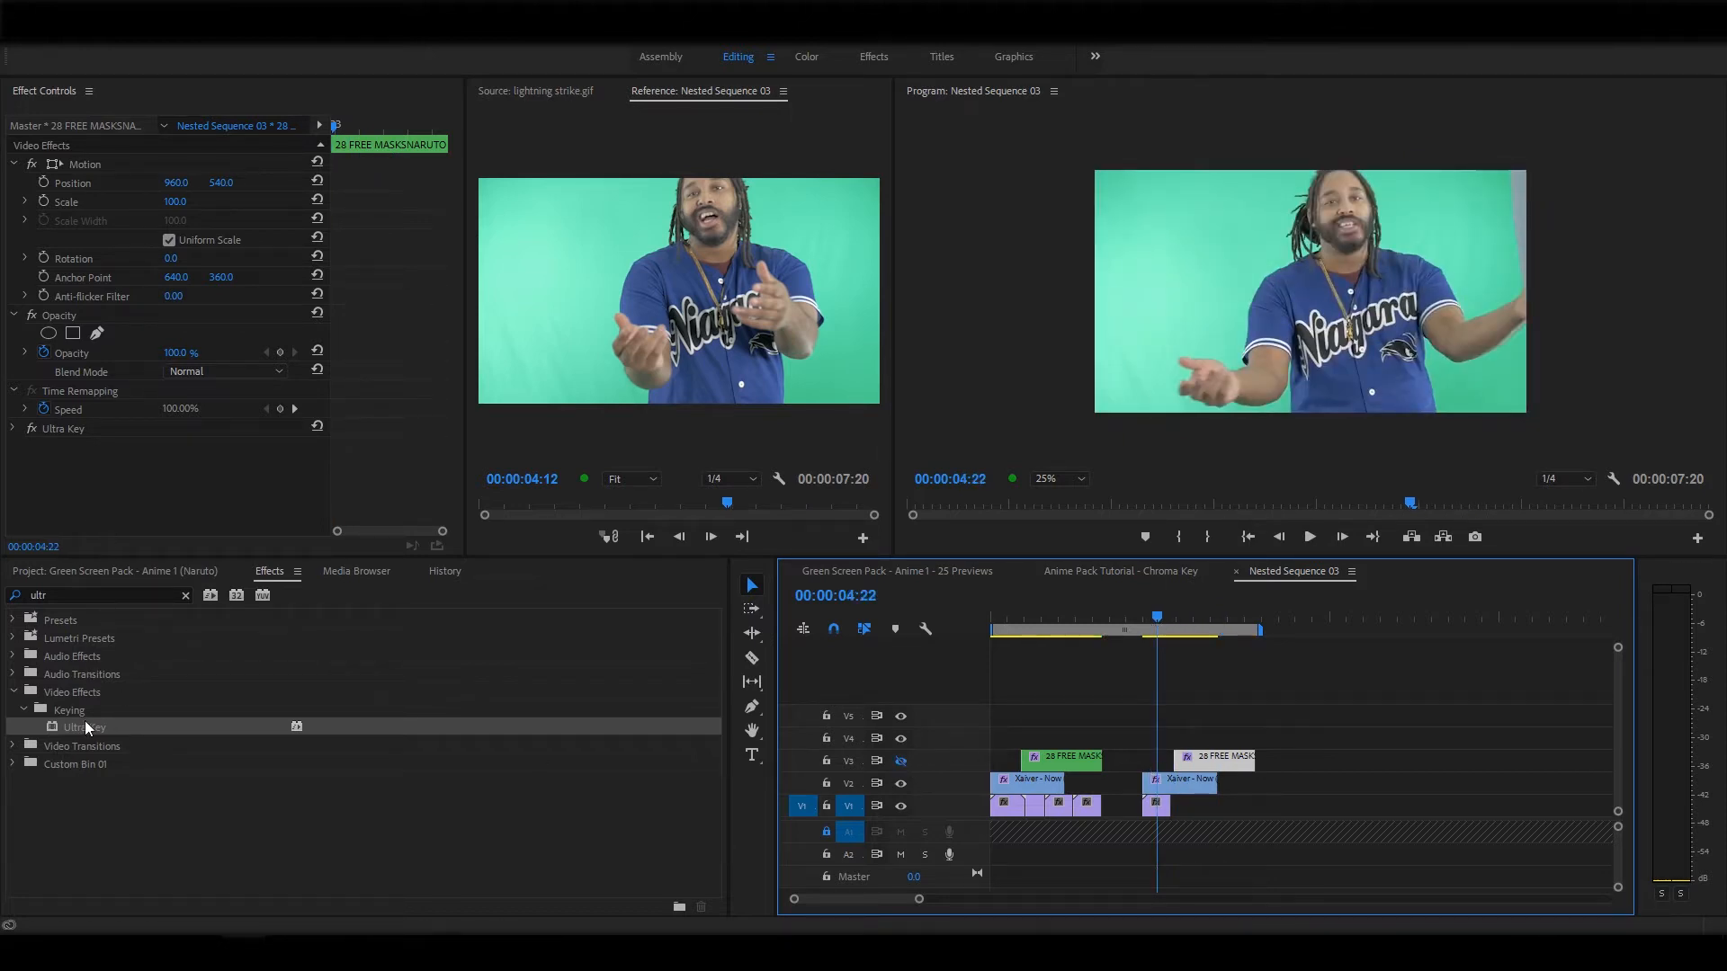
click(27, 428)
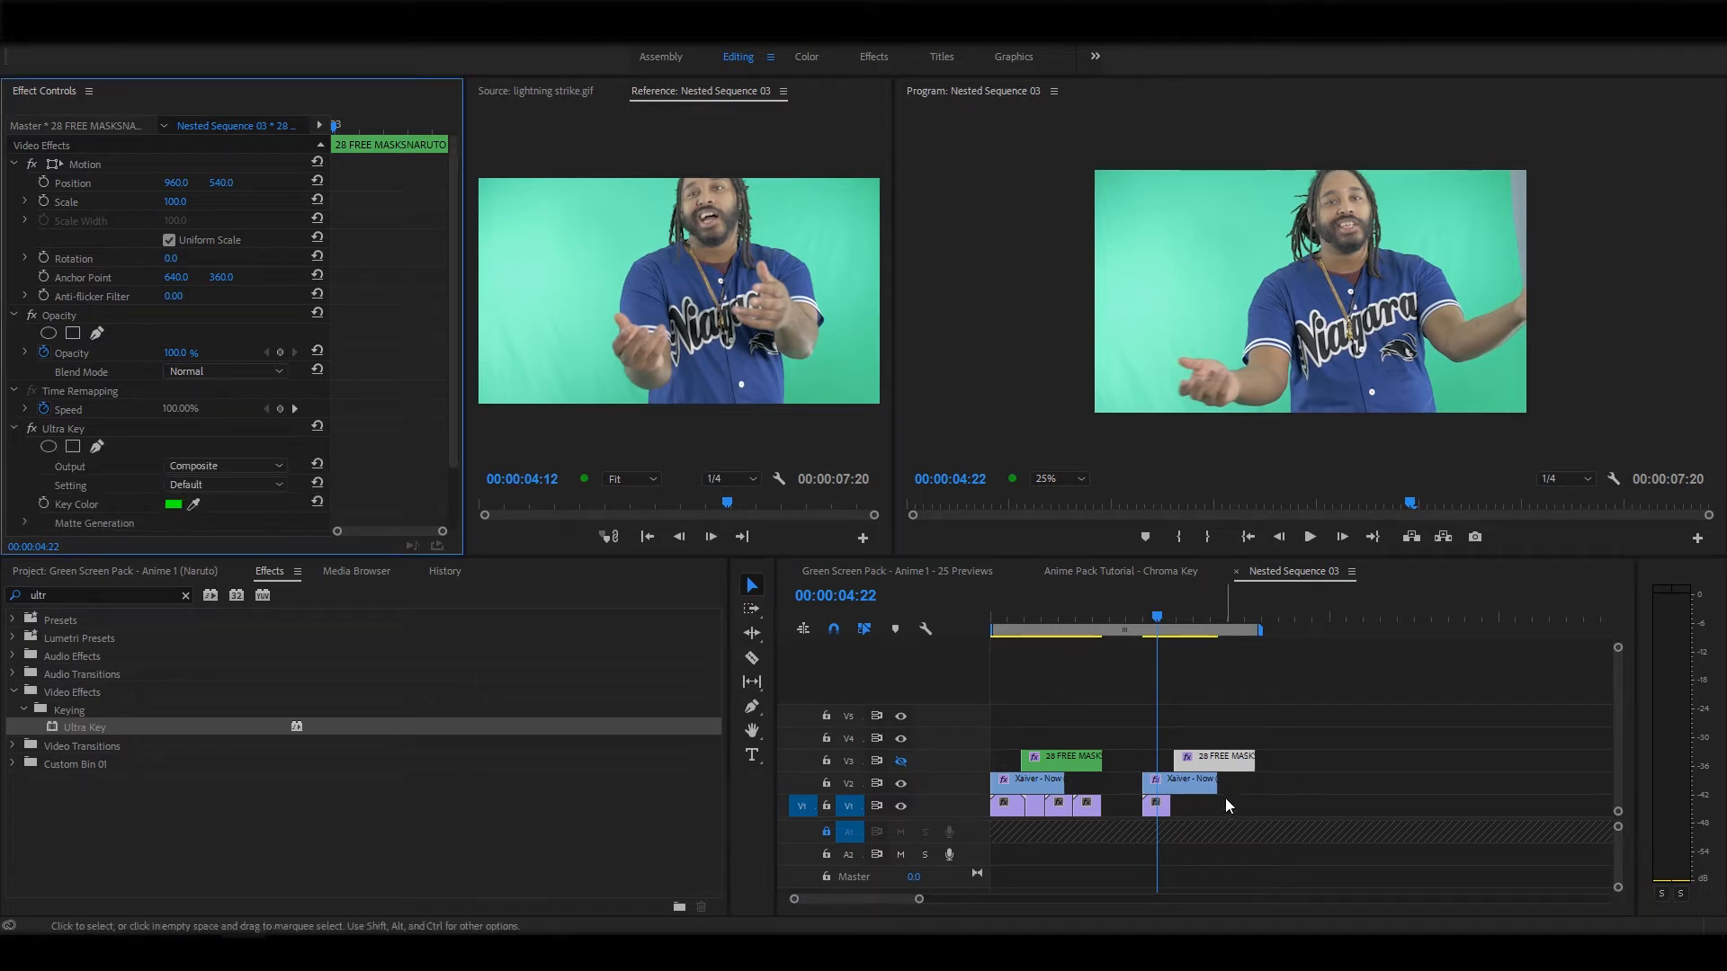
Apply Ultra Key to the performer clip and set its keying Setting to Aggressive
click(1184, 780)
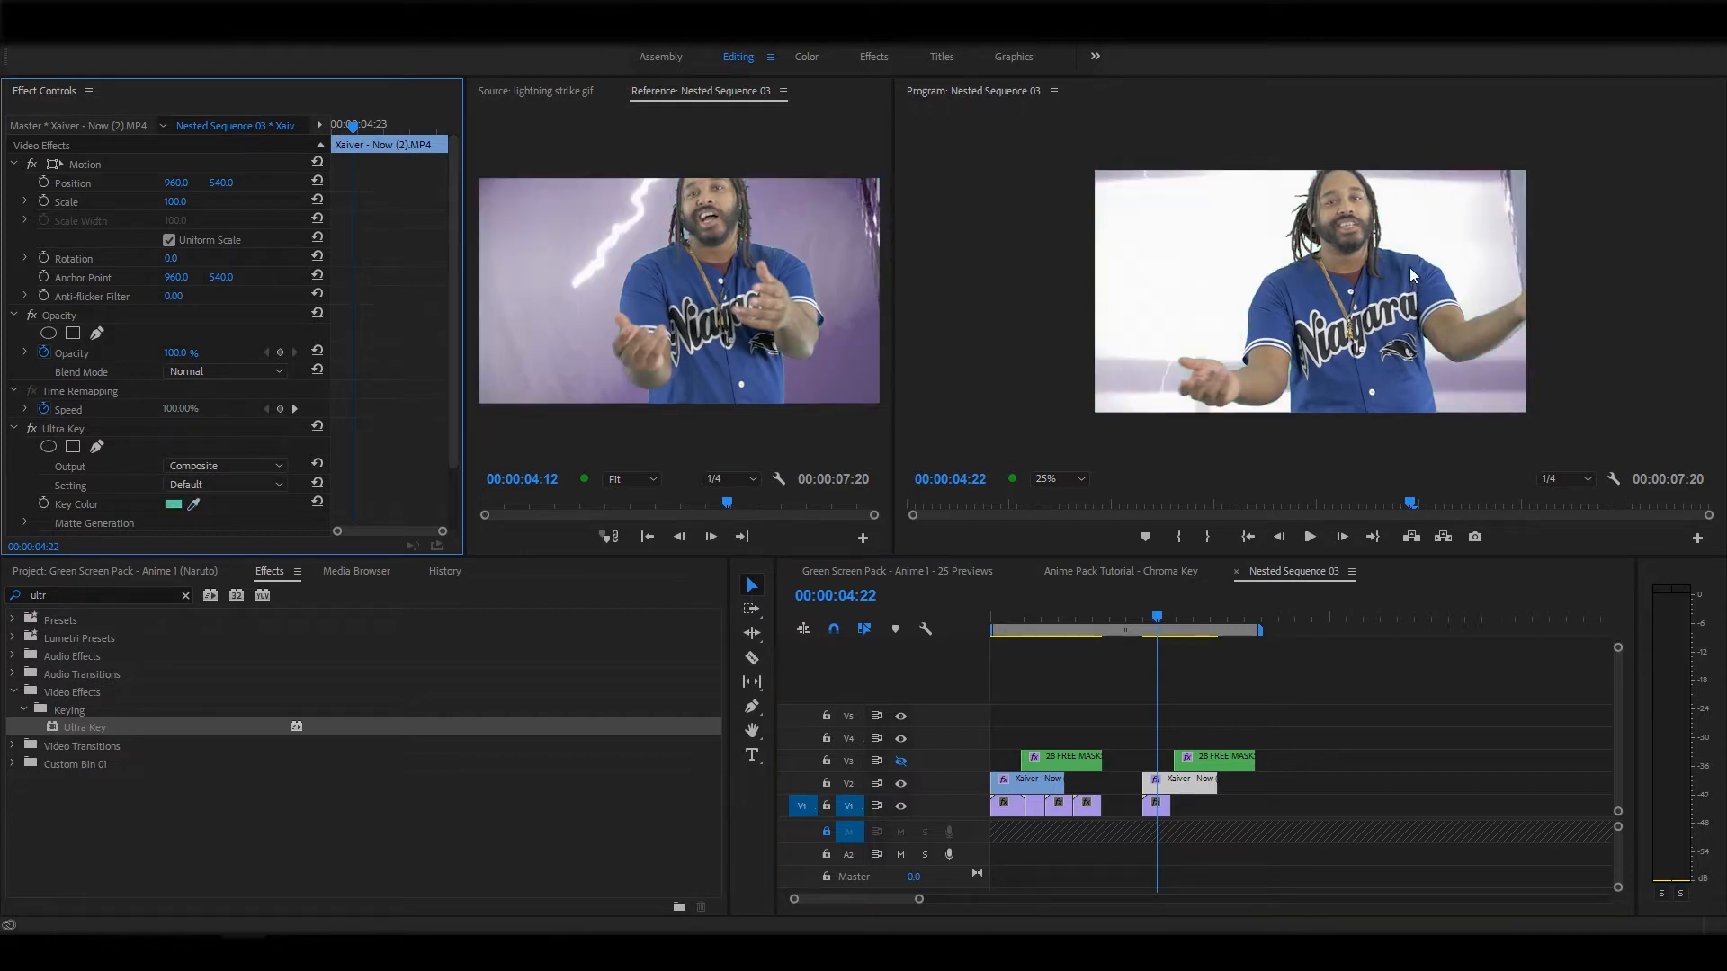
mouse_move(662, 436)
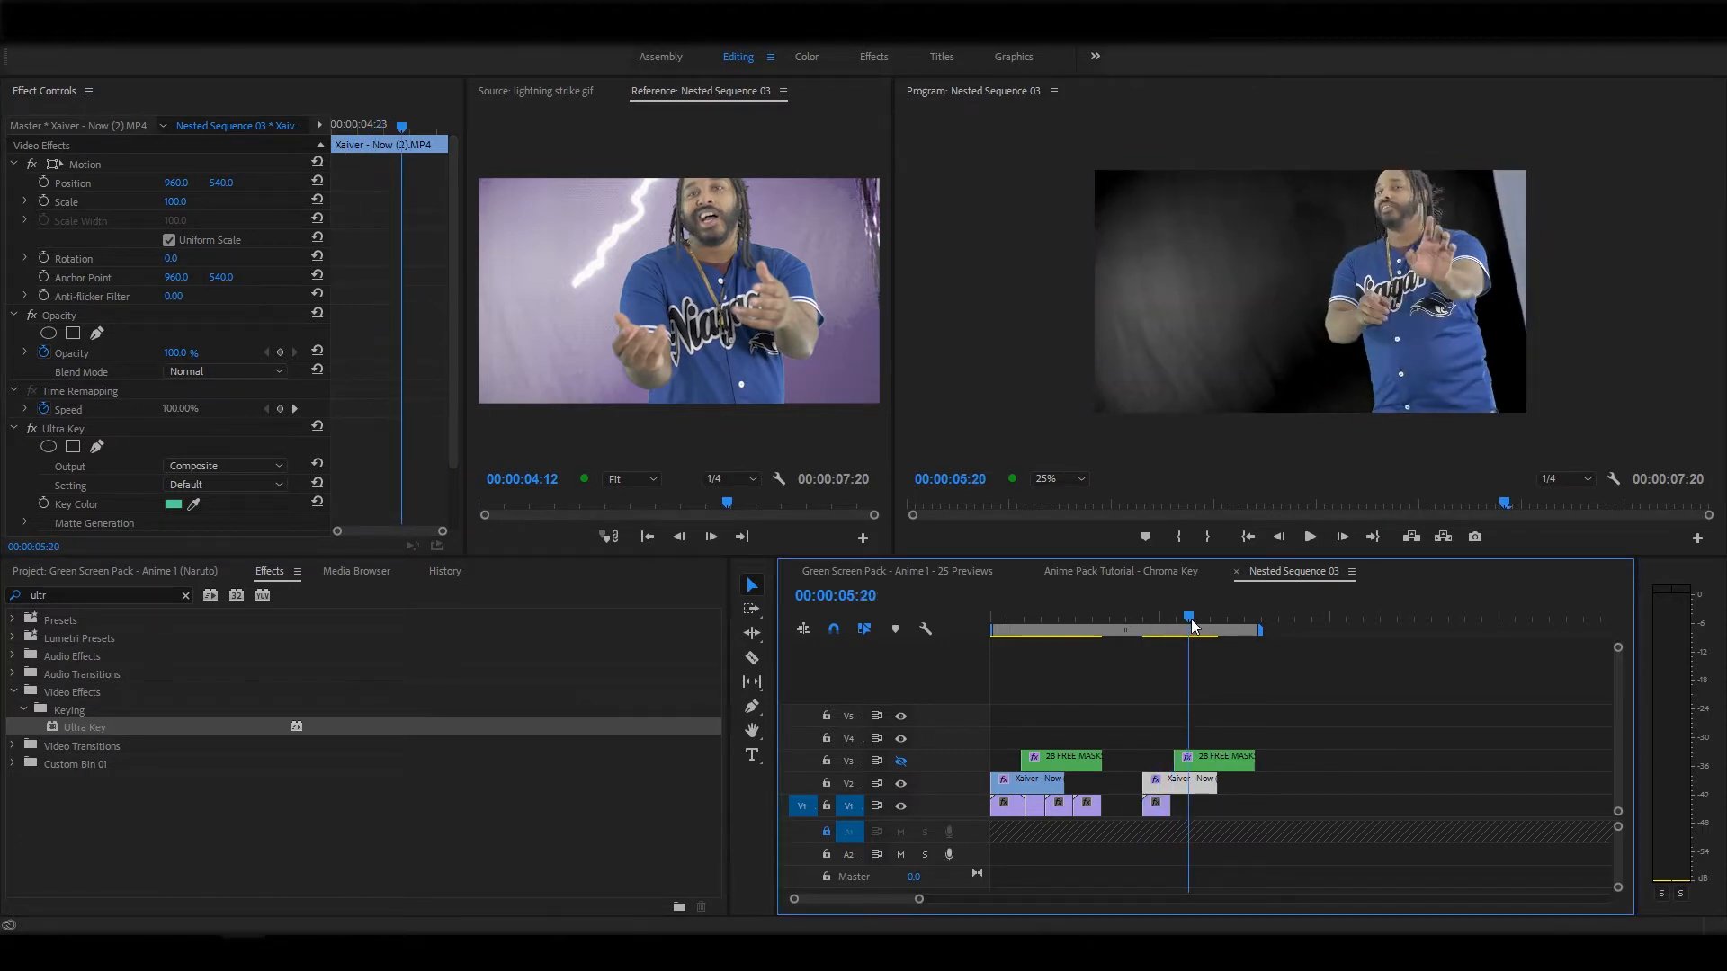
click(225, 485)
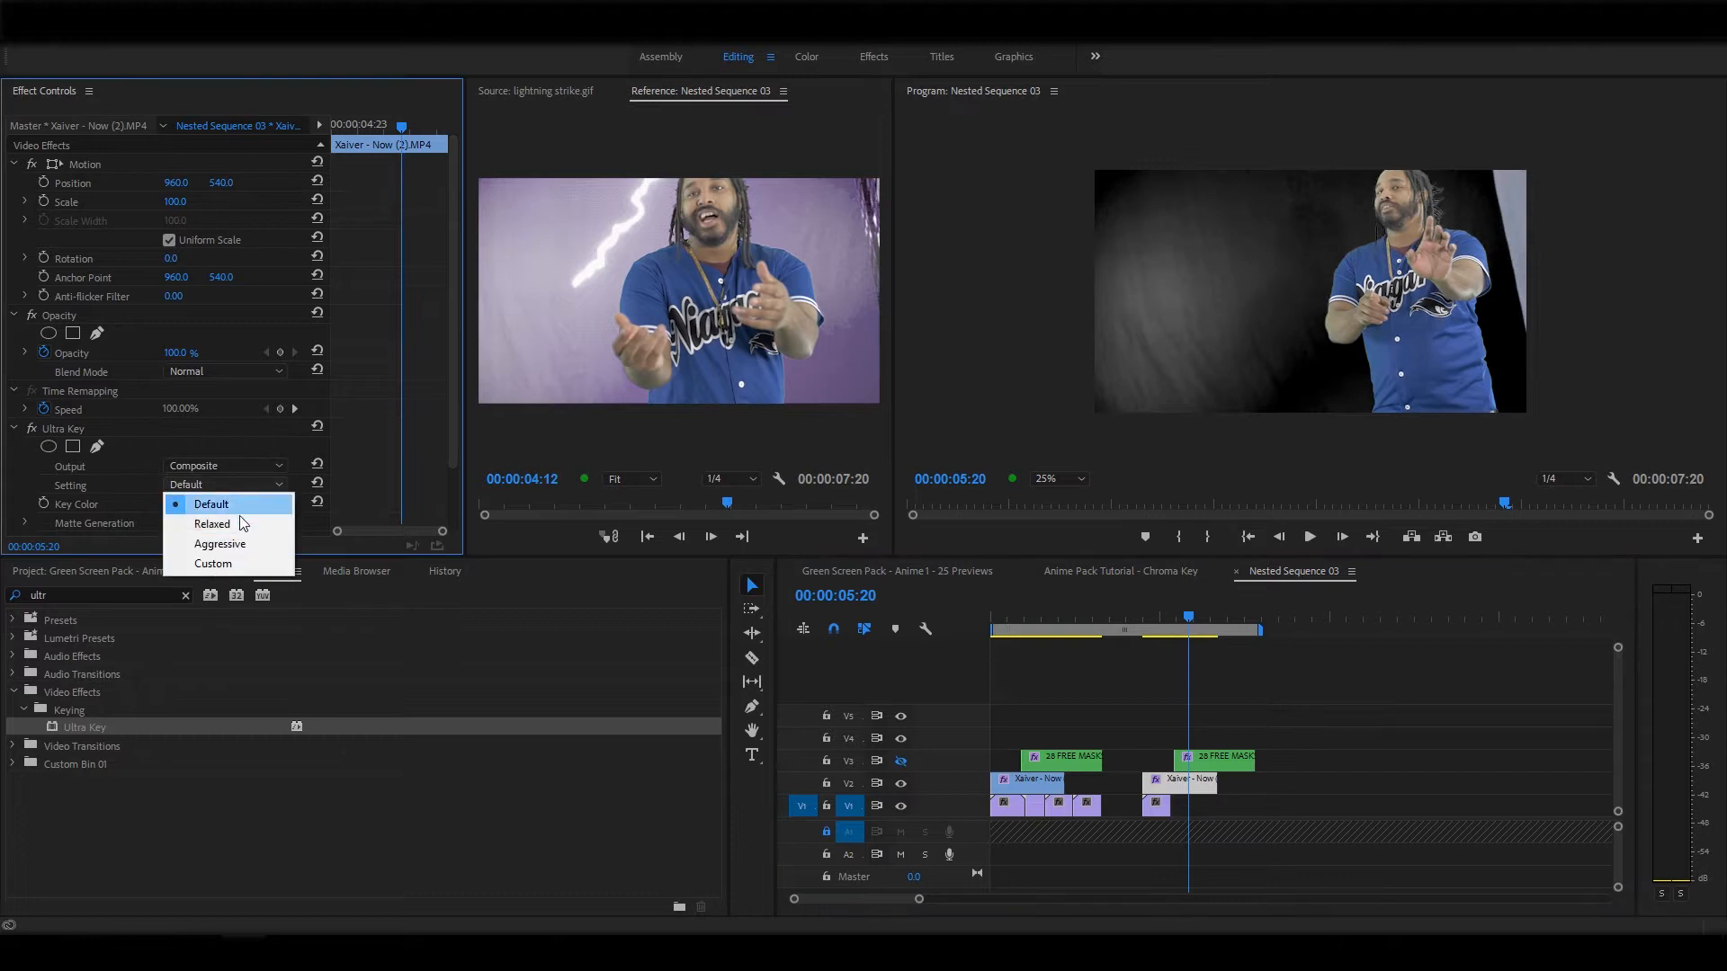
click(219, 544)
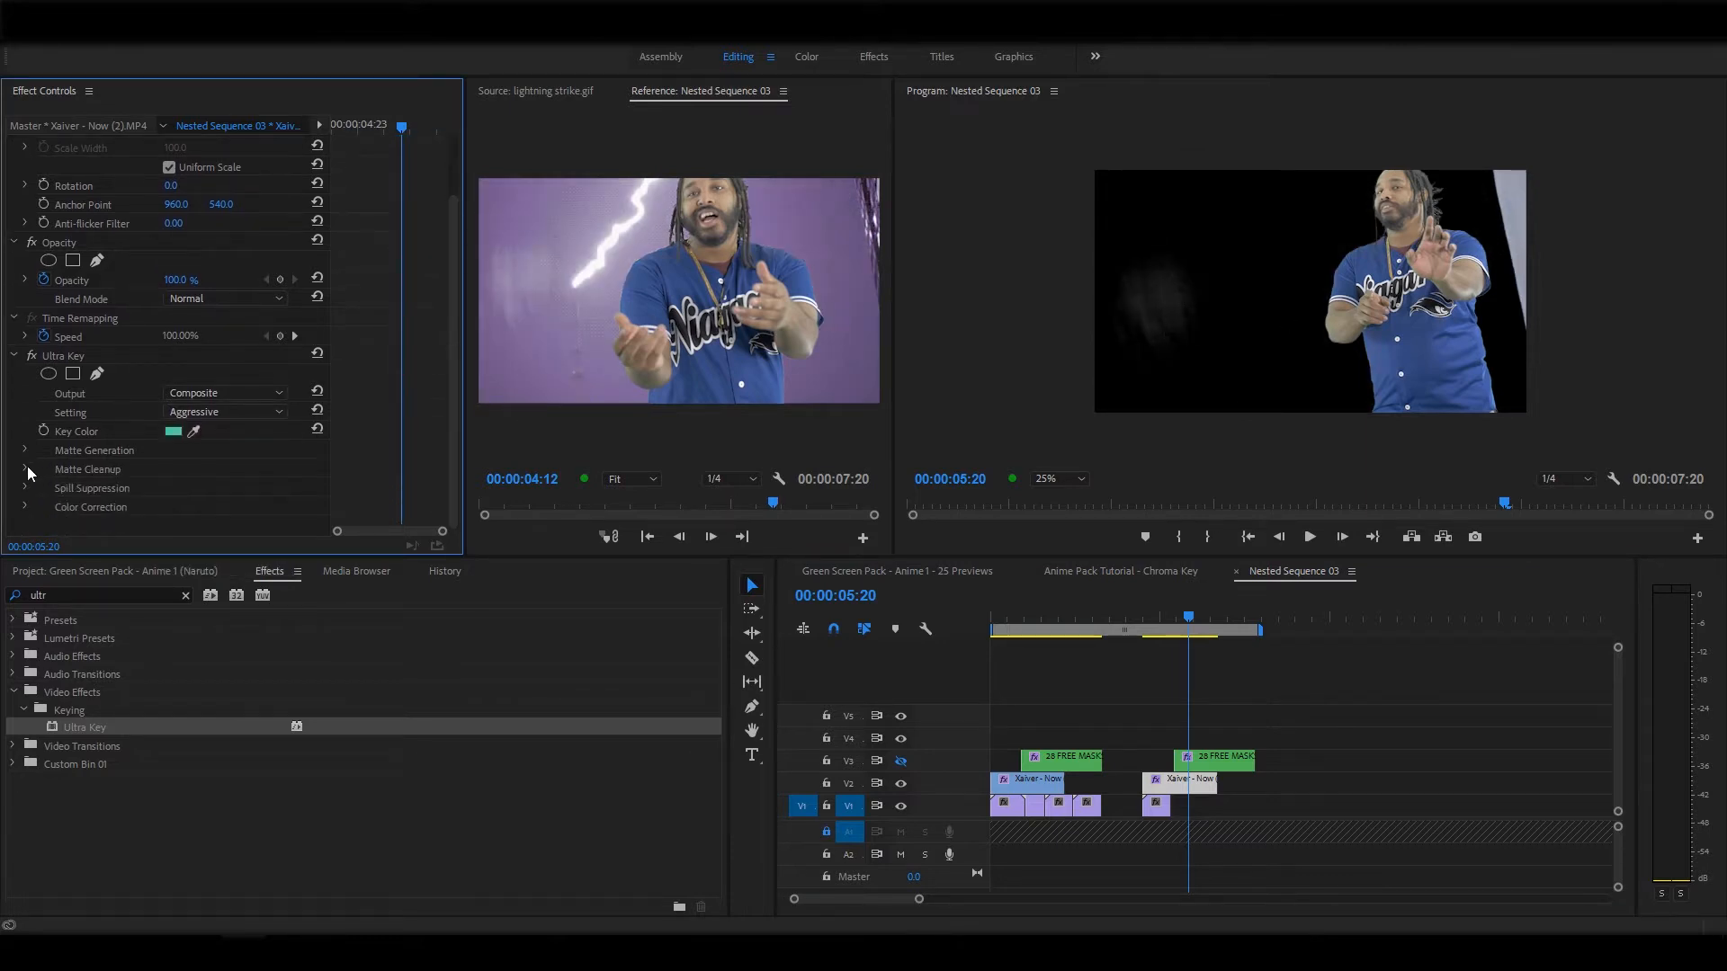
click(25, 470)
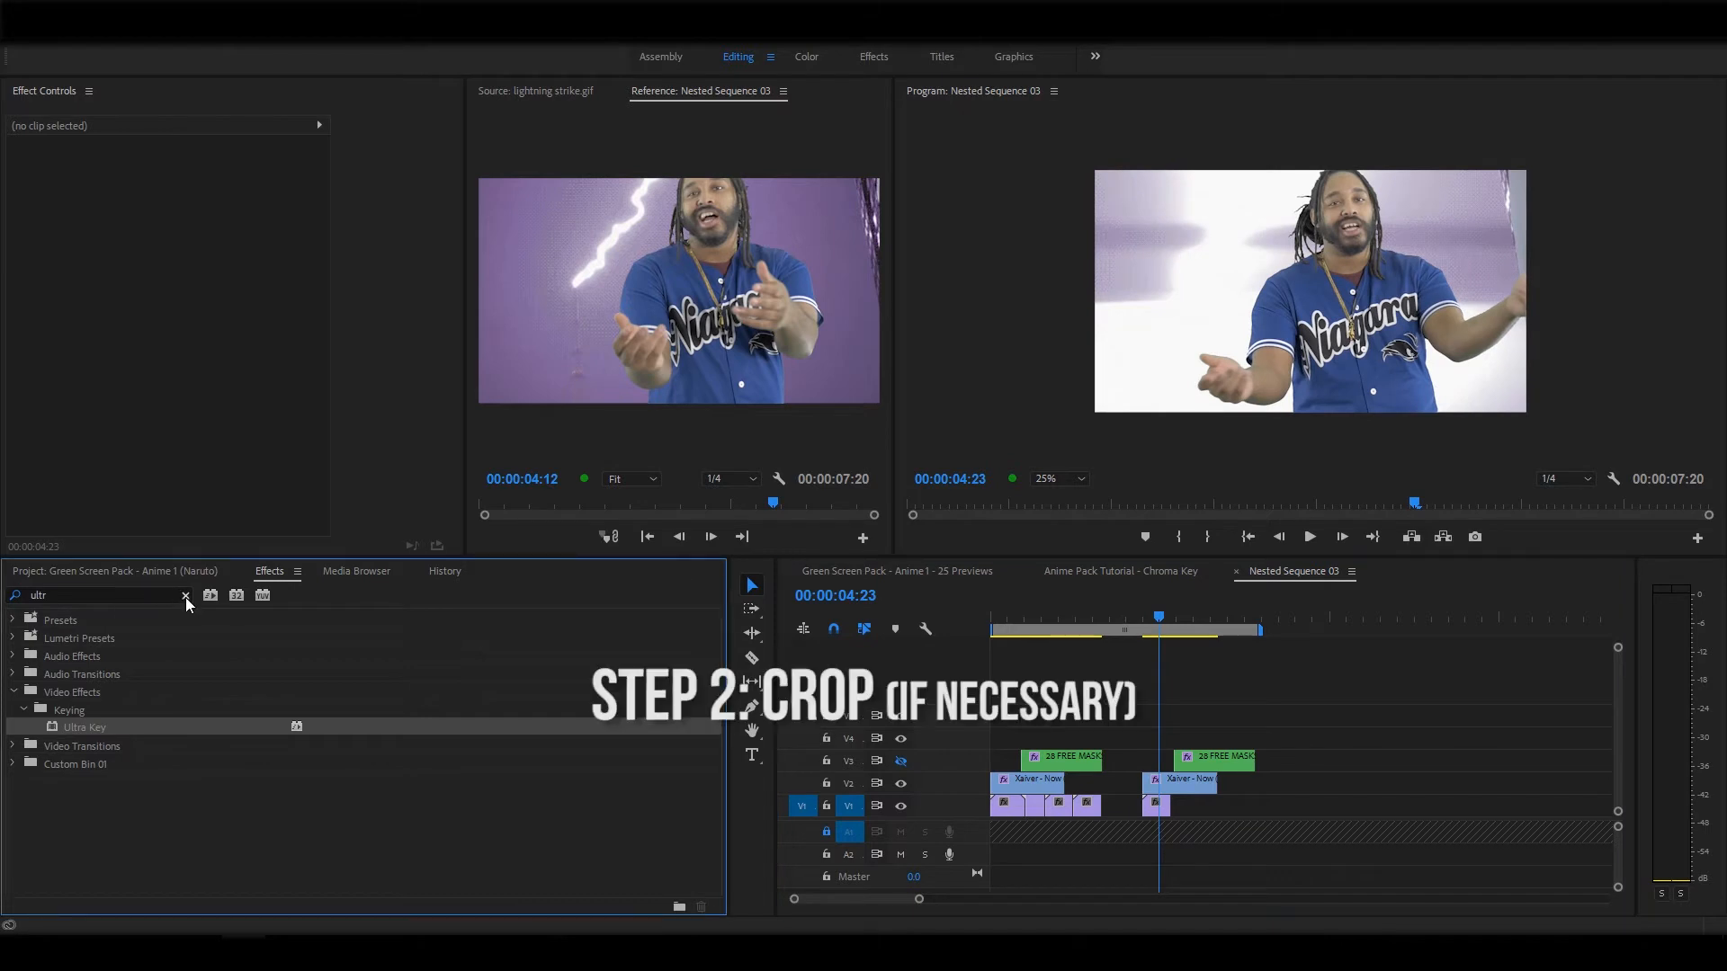
Add the Crop effect to the second Xaiver clip and start drawing a freeform mask
text(crop)
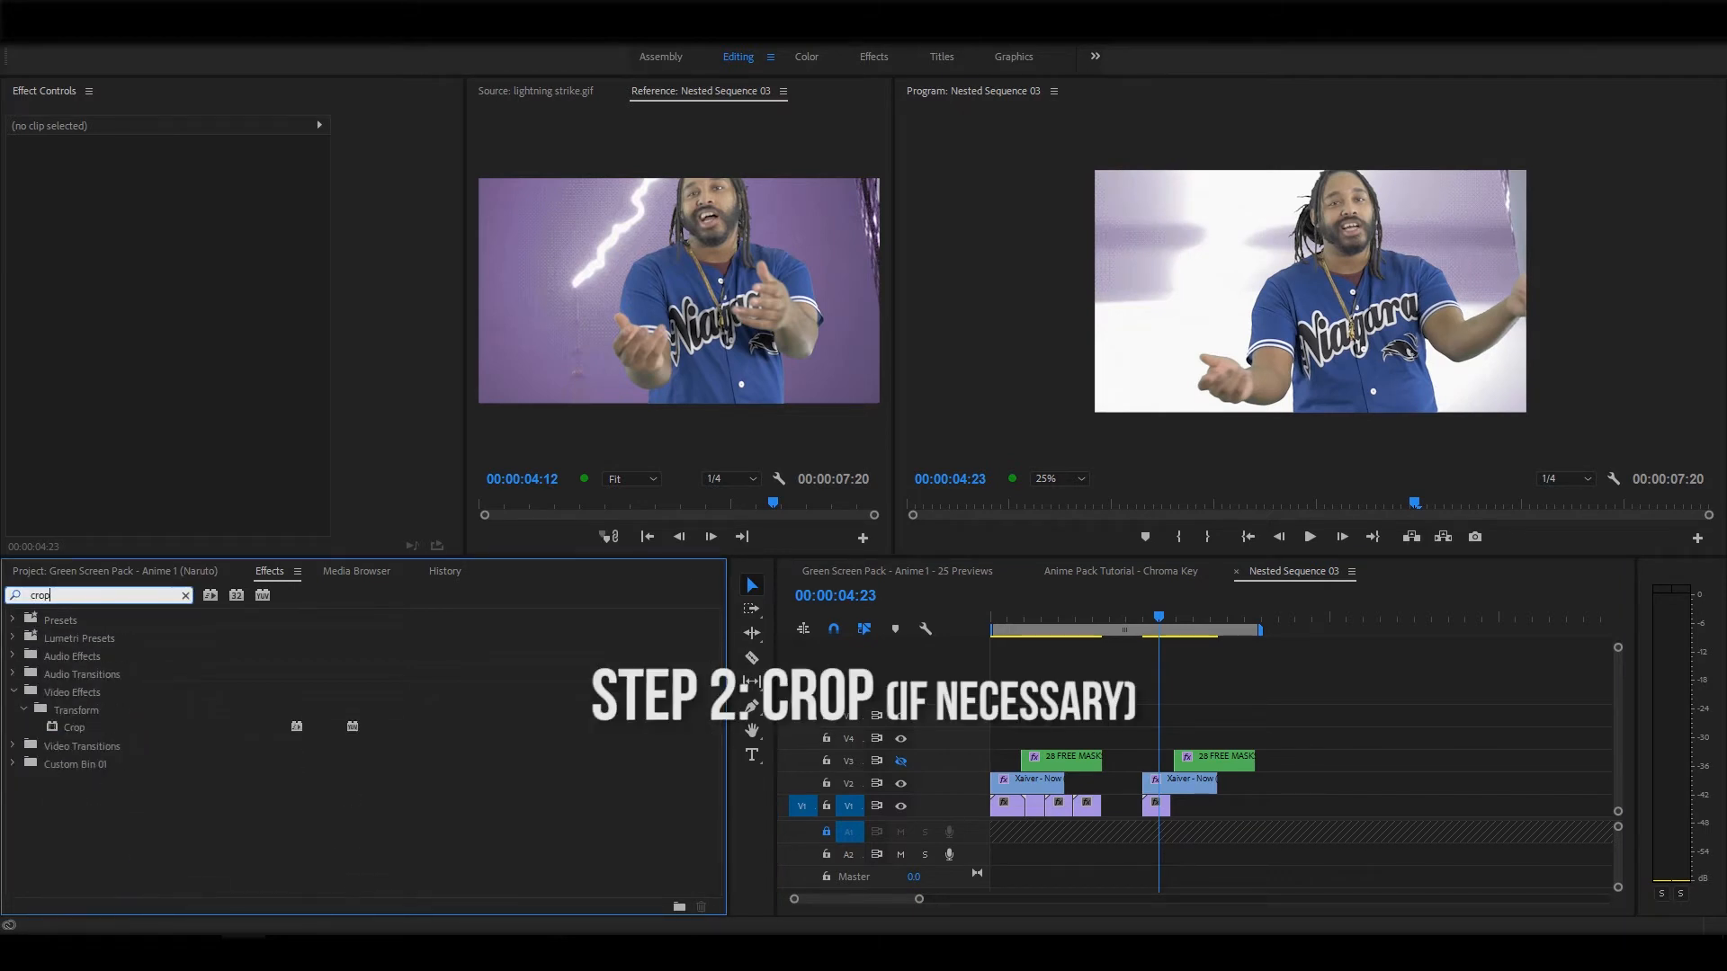
click(74, 727)
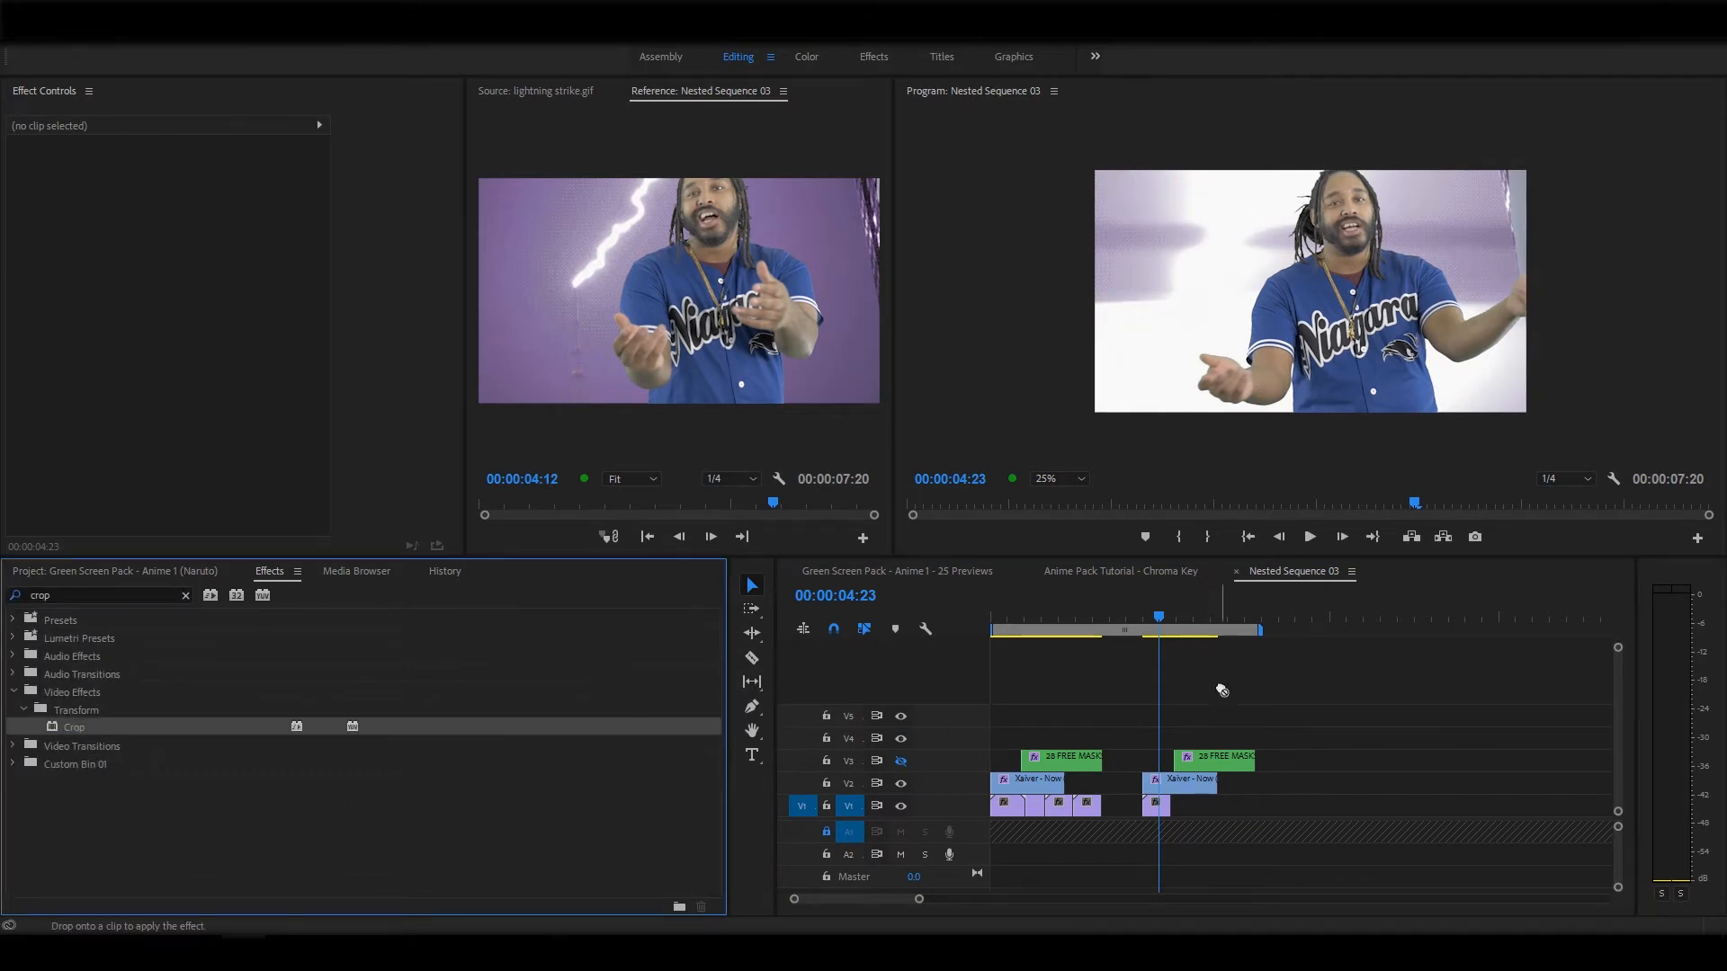
click(1183, 780)
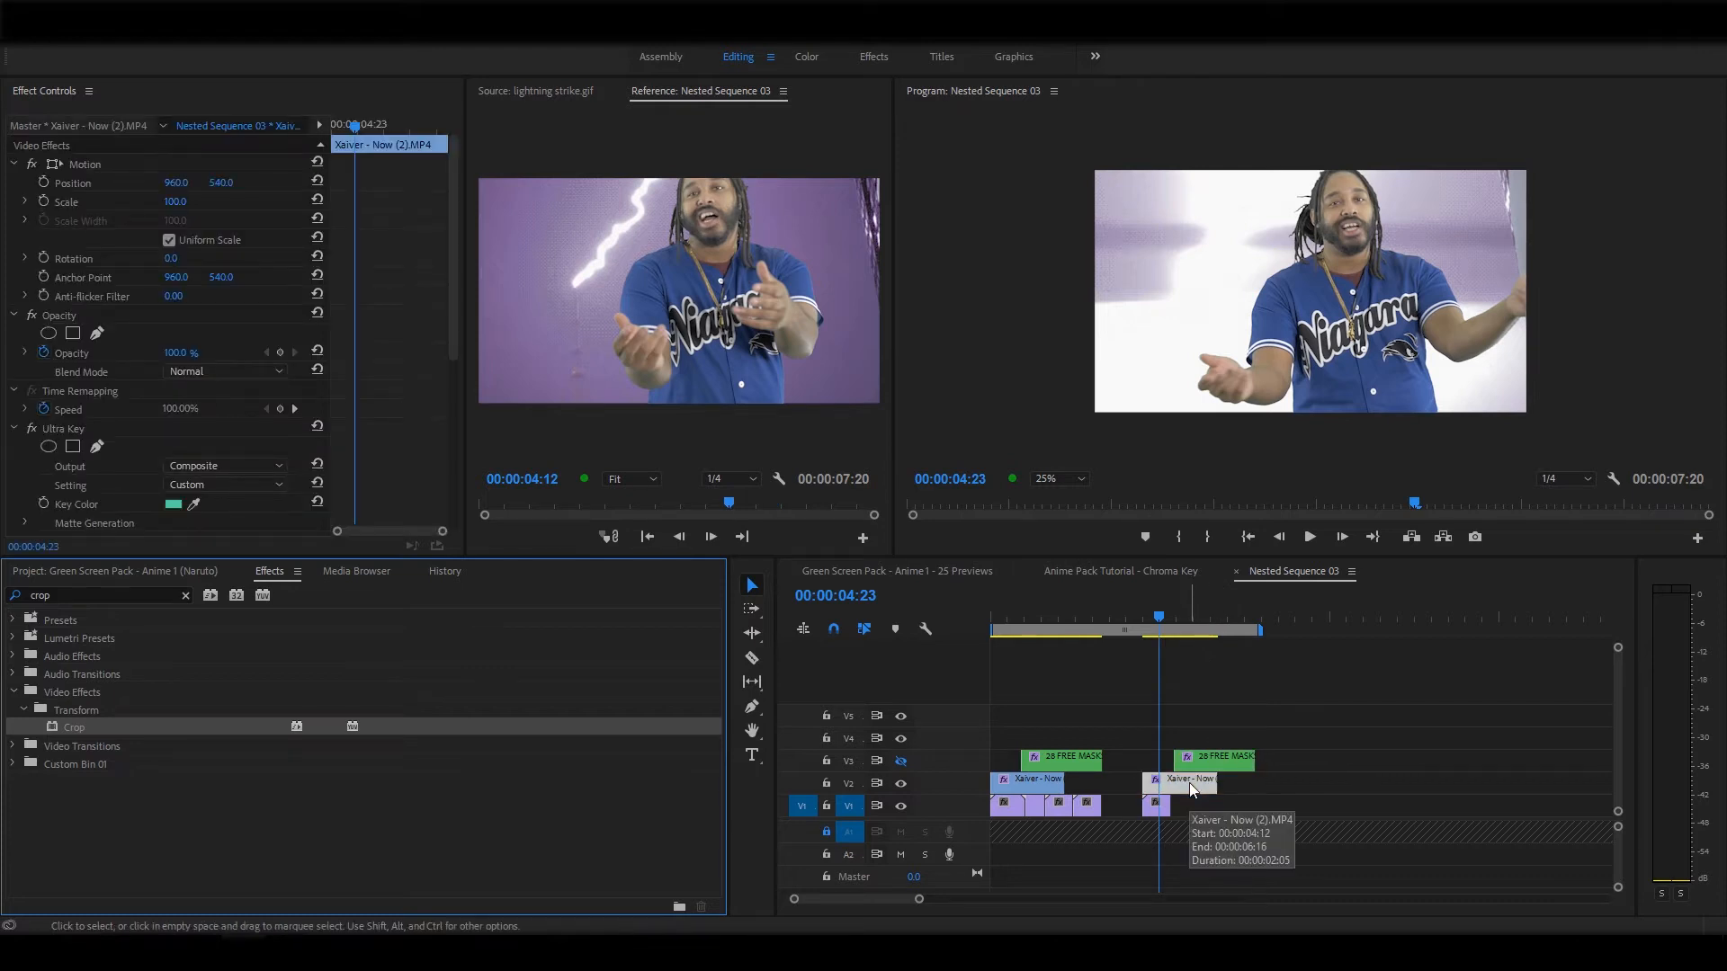
click(1190, 702)
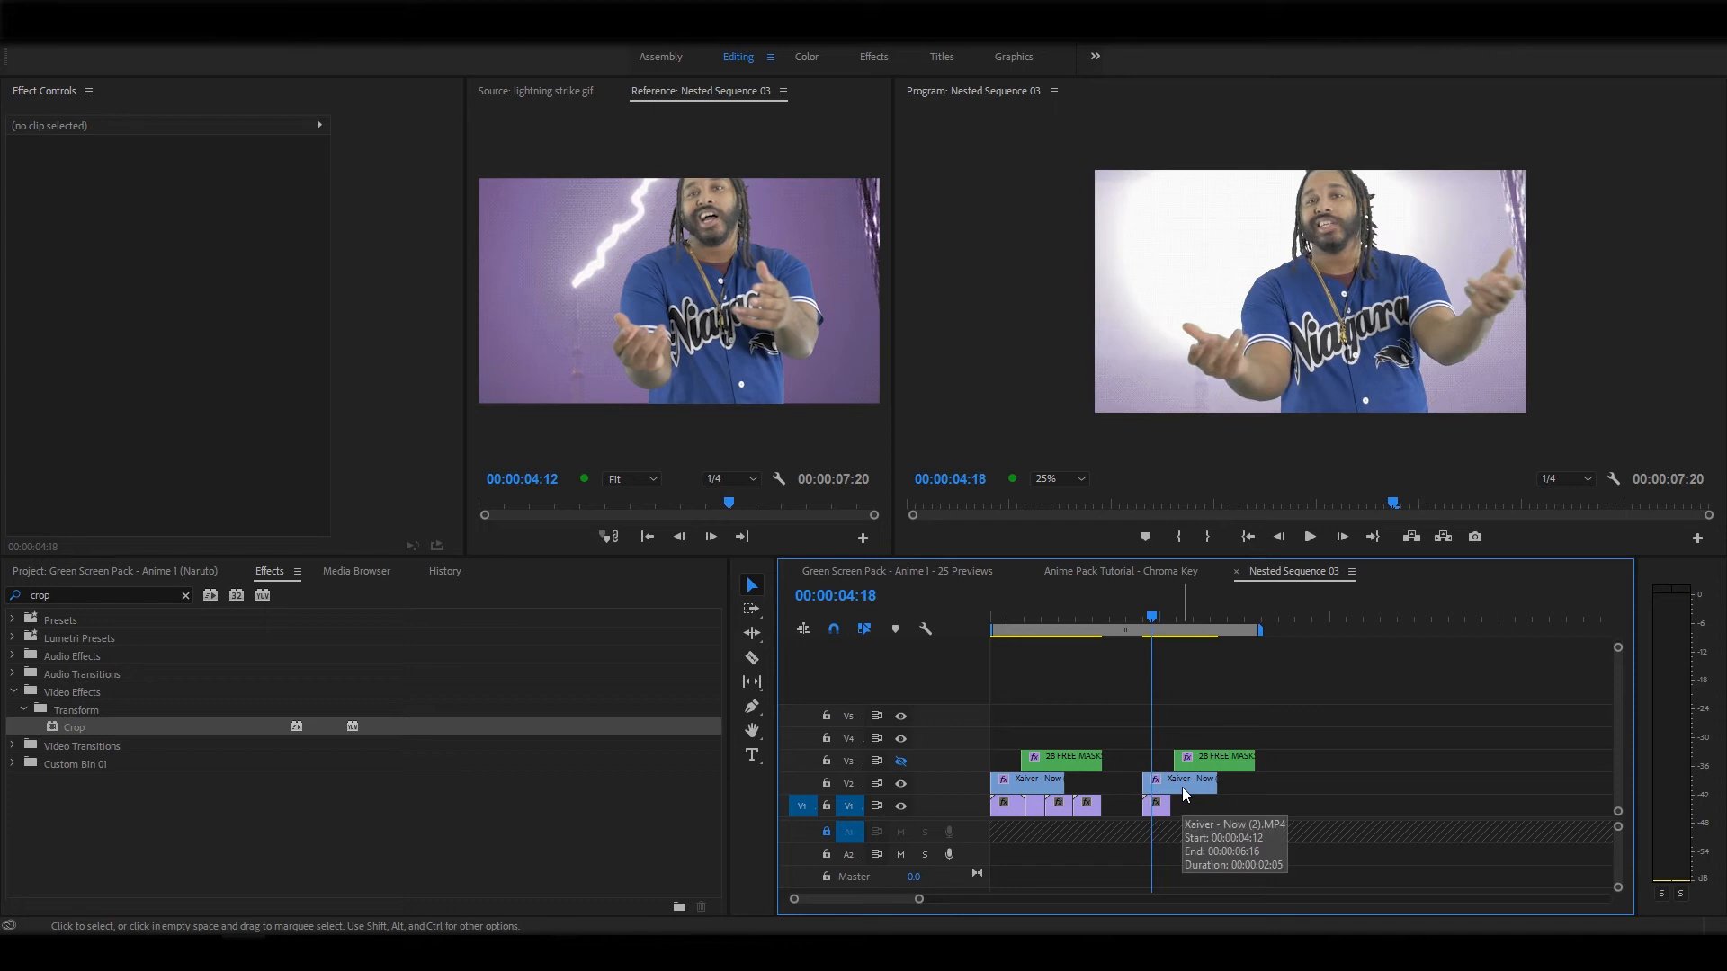
click(1178, 805)
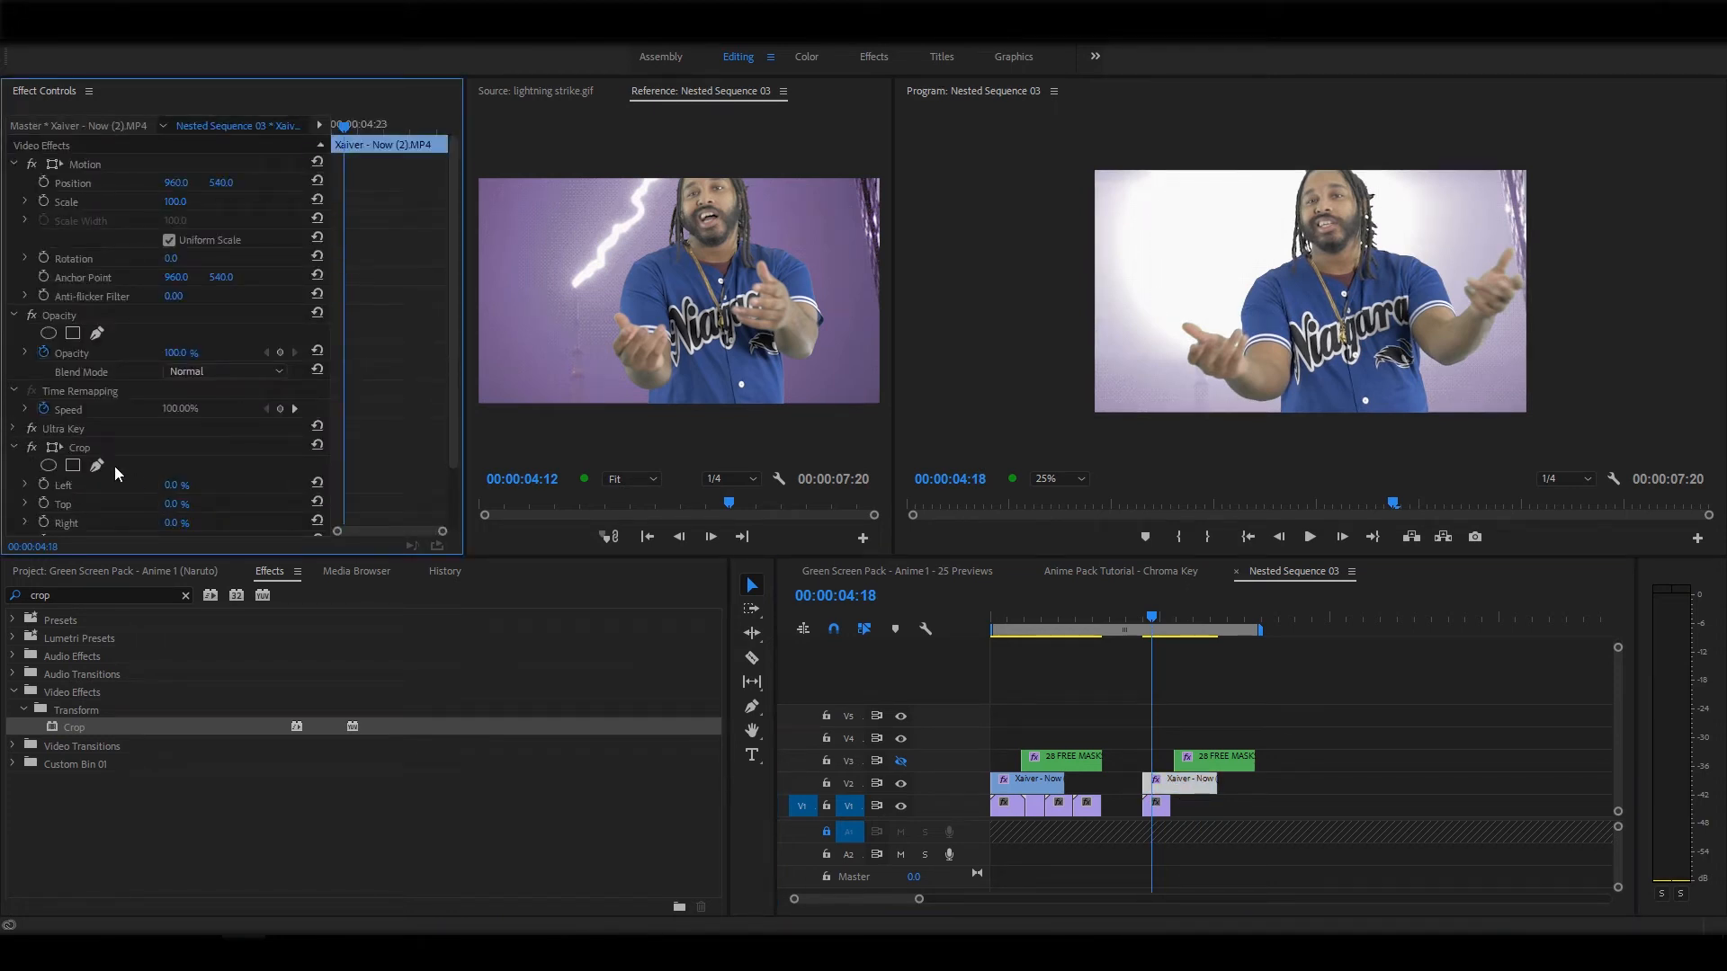
click(73, 464)
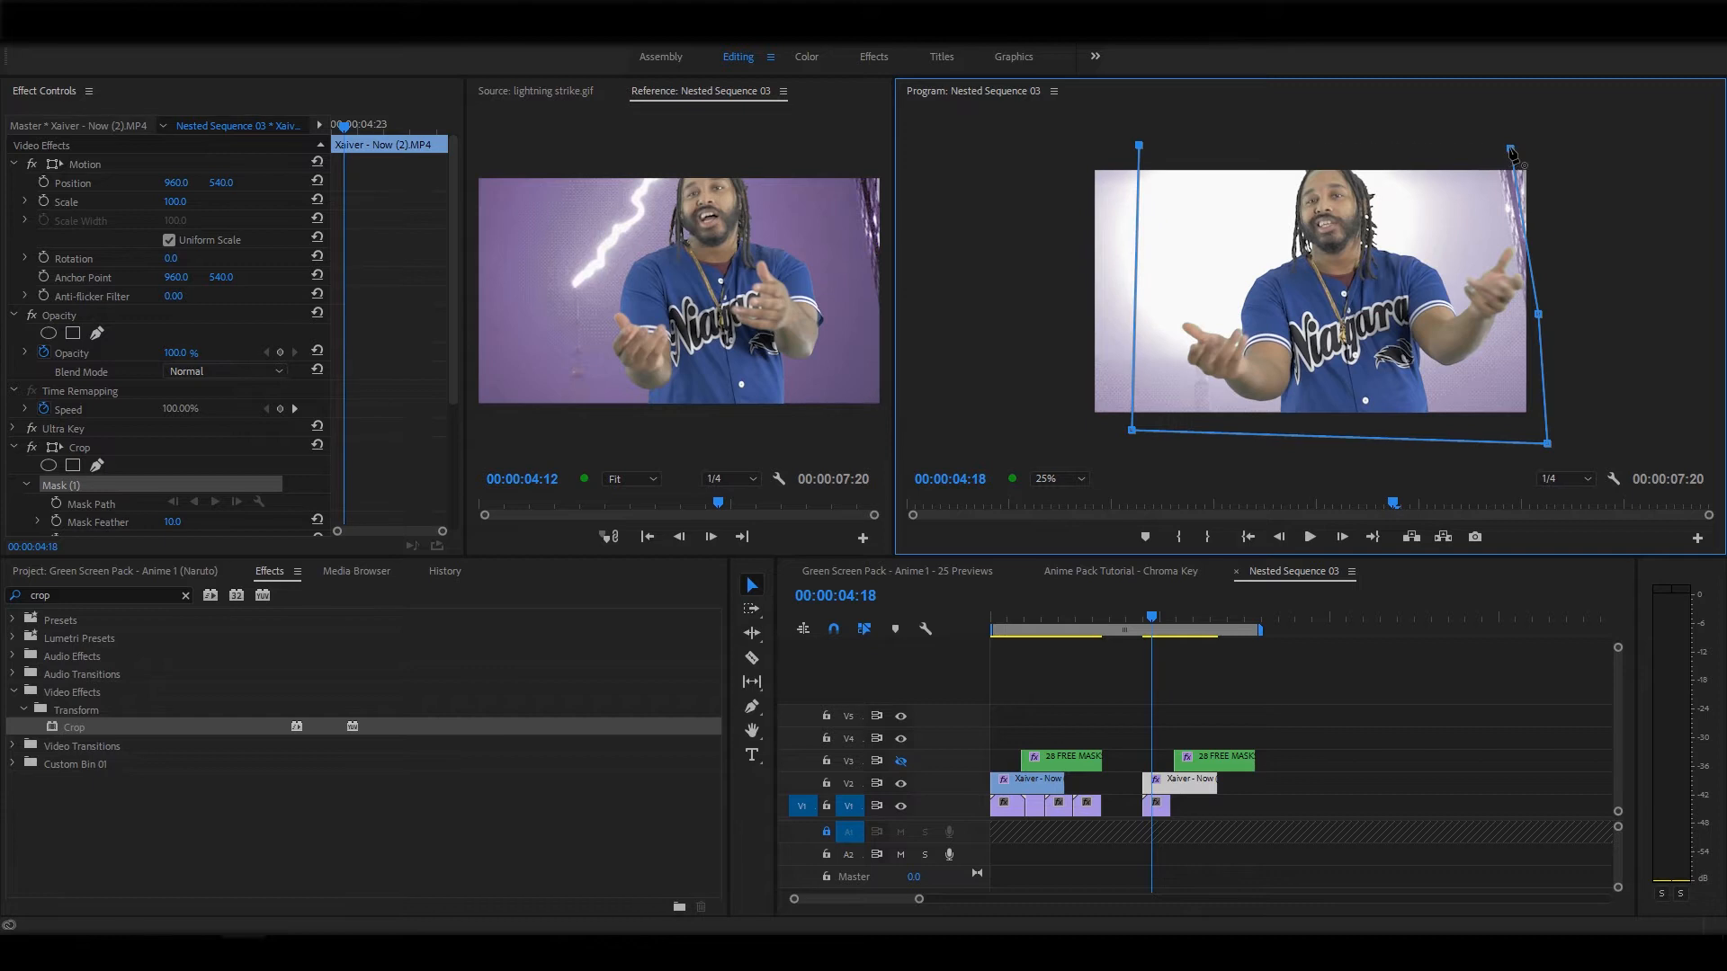
Keyframe the Mask (1) path across the clip, then invert the crop mask
scroll(down, 3)
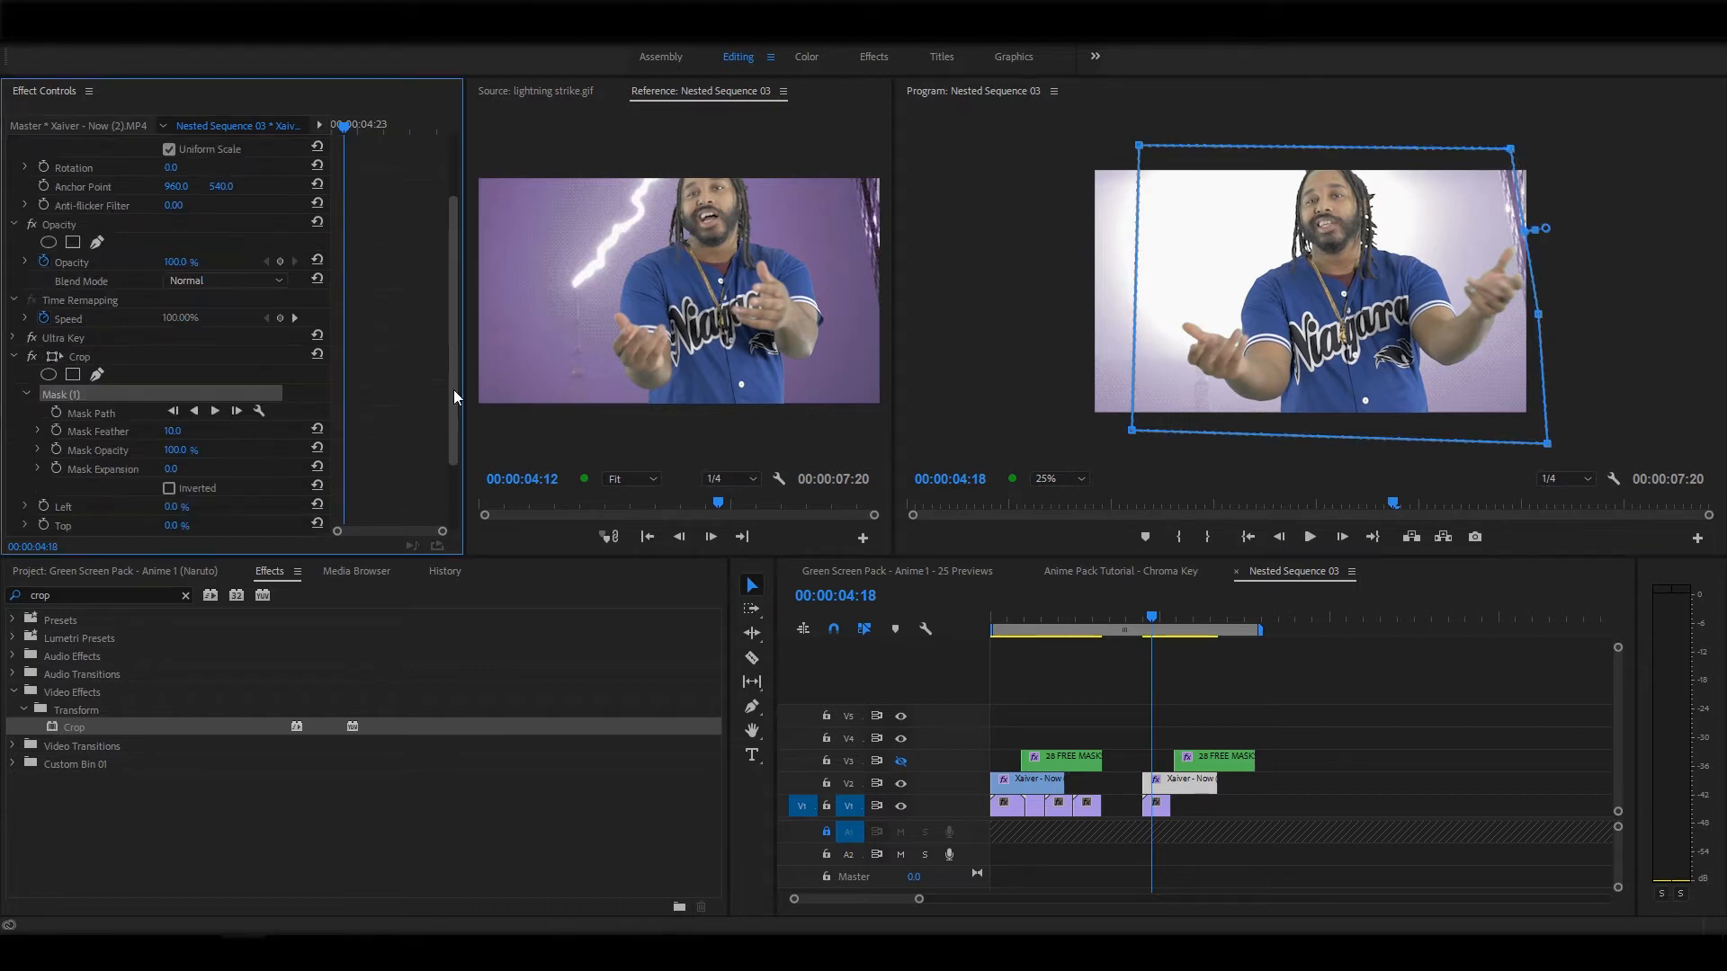
scroll(down, 3)
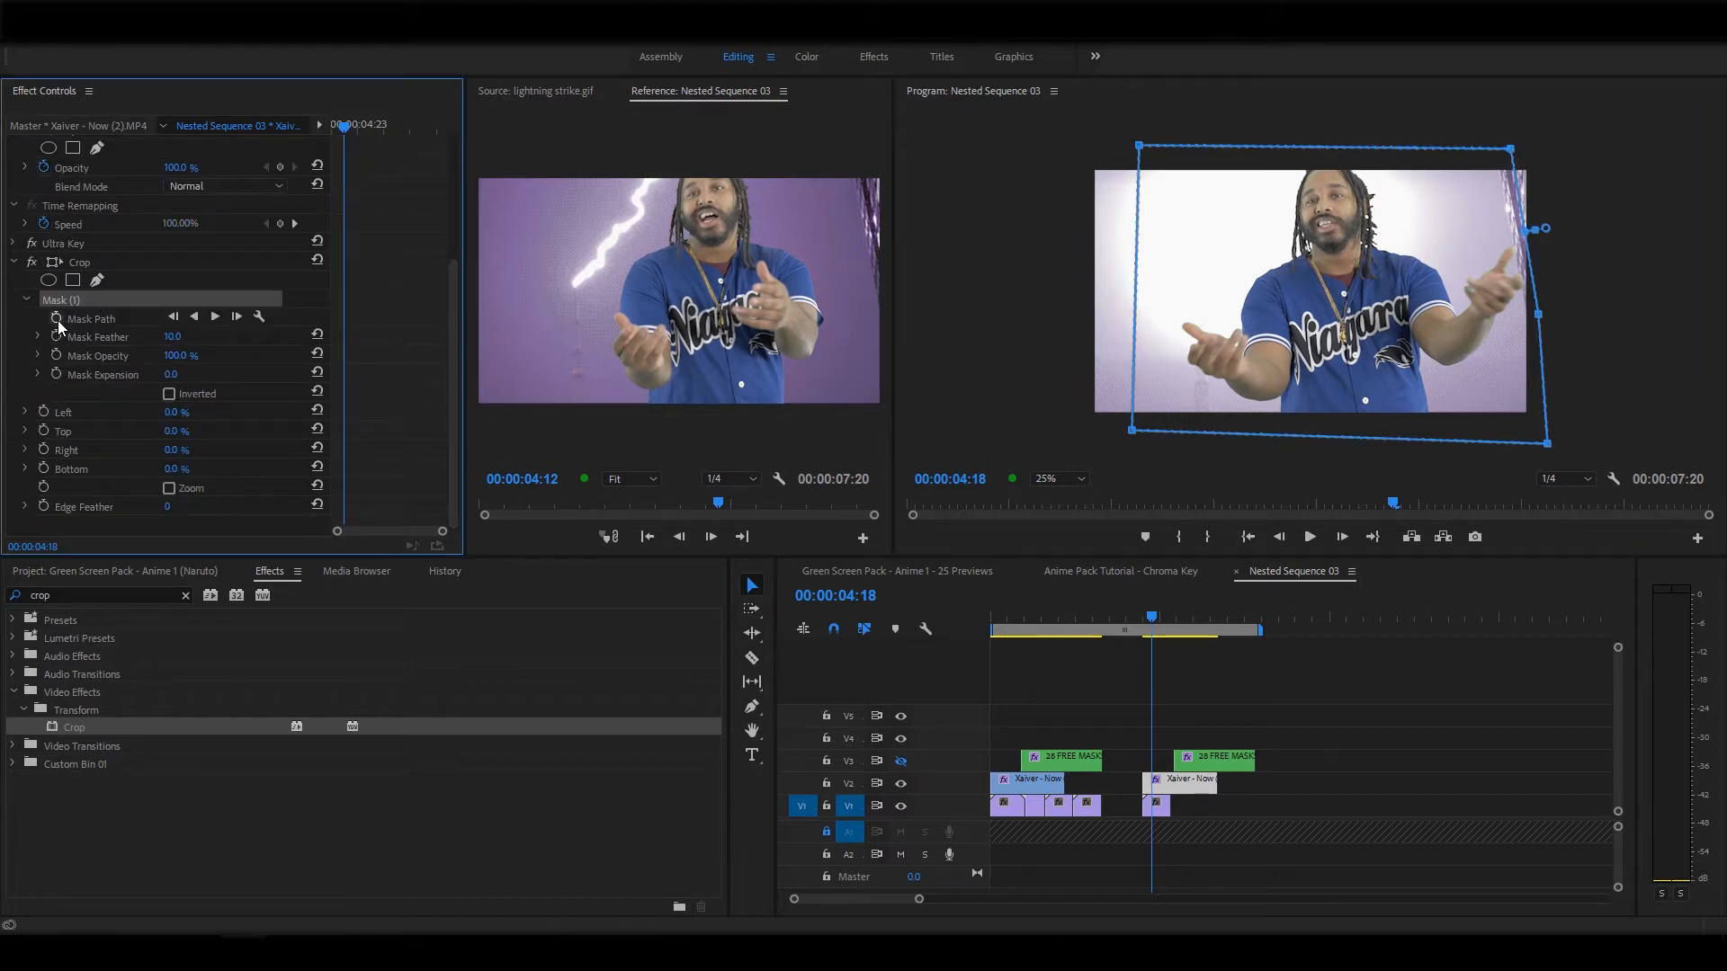
click(55, 319)
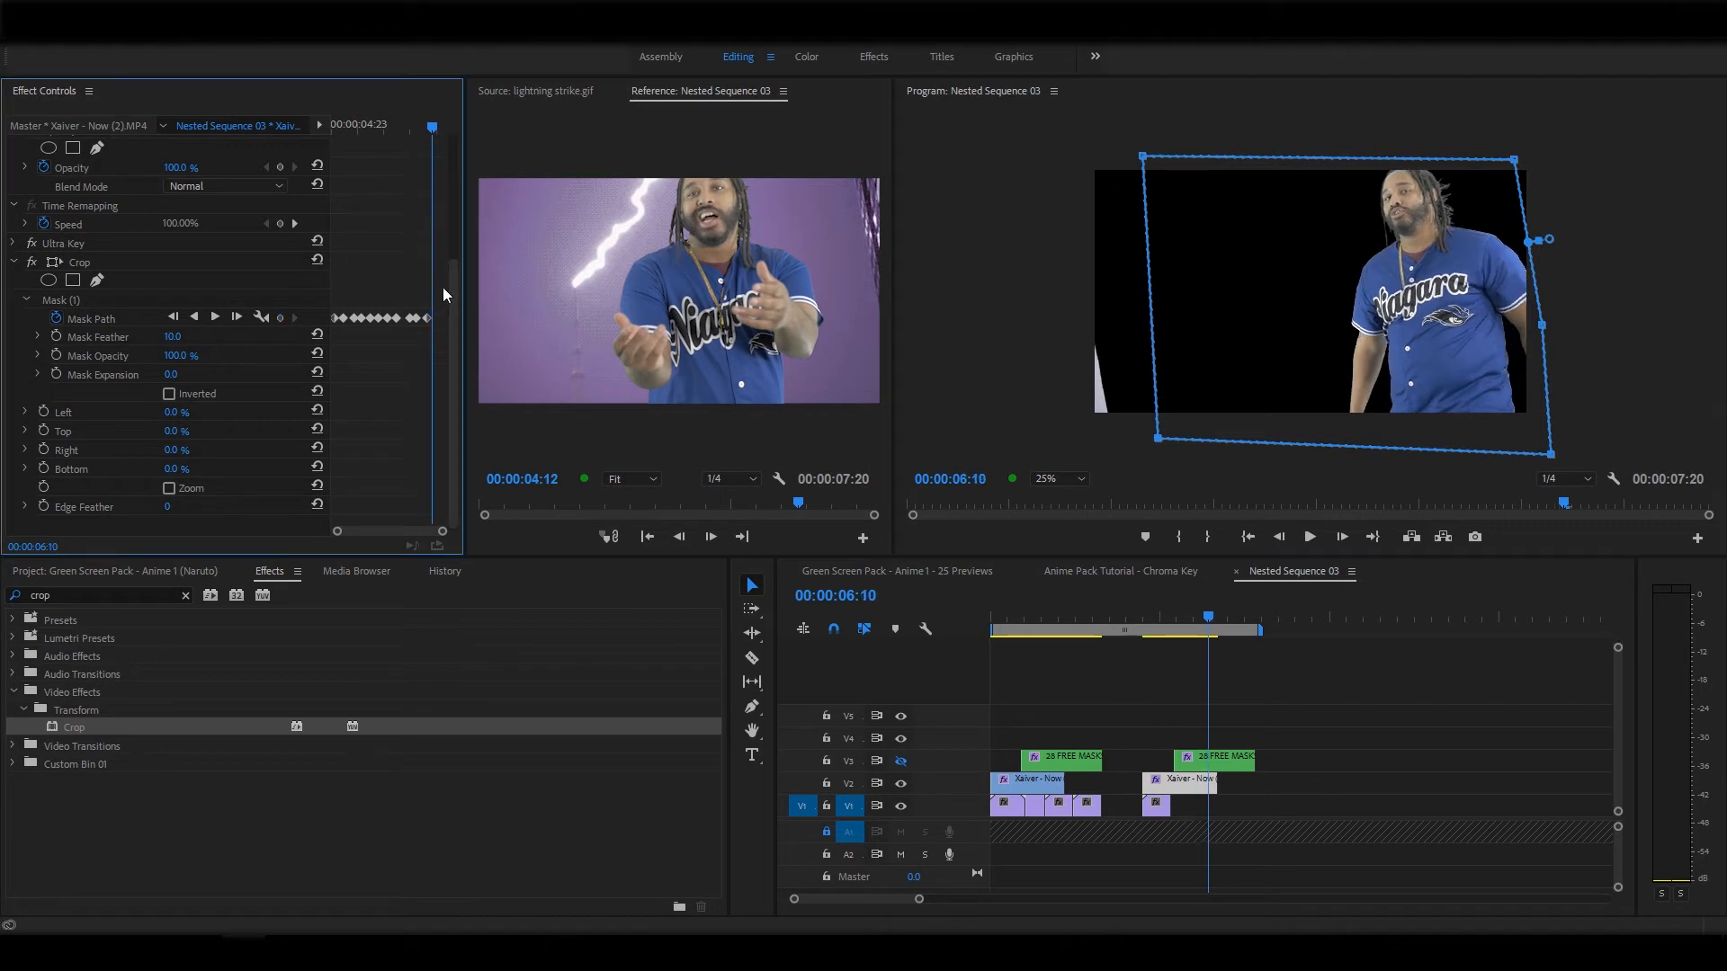
click(1154, 622)
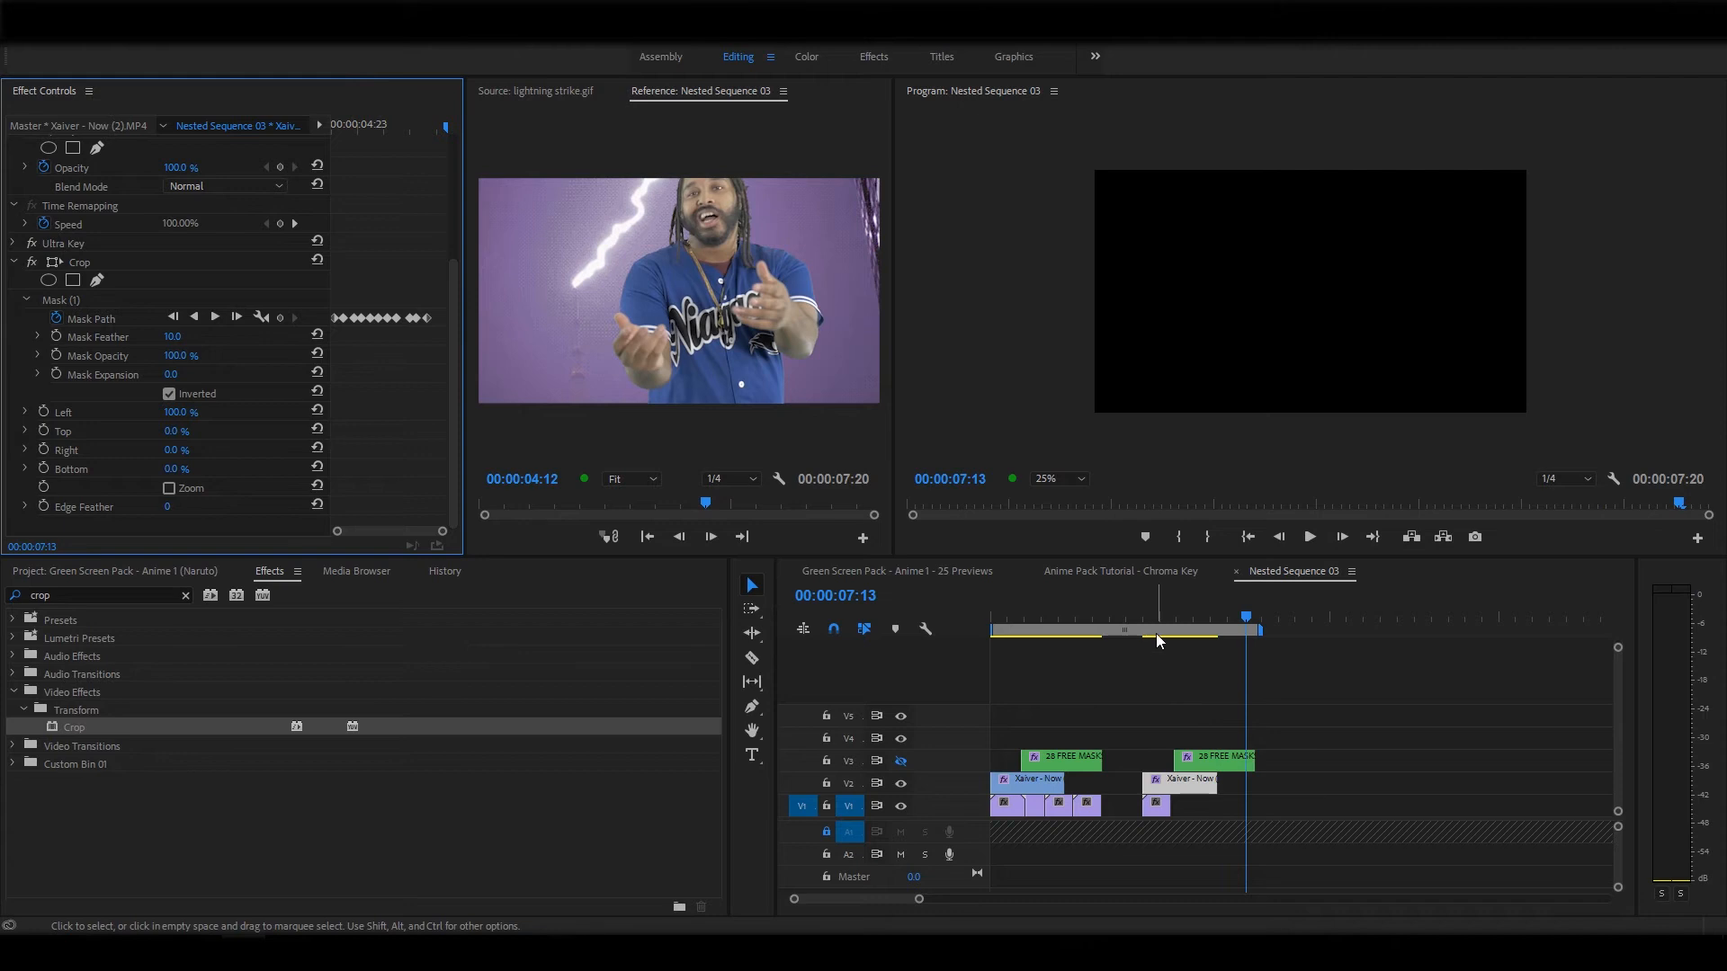
Play the sequence from the start and park on the second performer clip at 00:00:04:12
click(1143, 617)
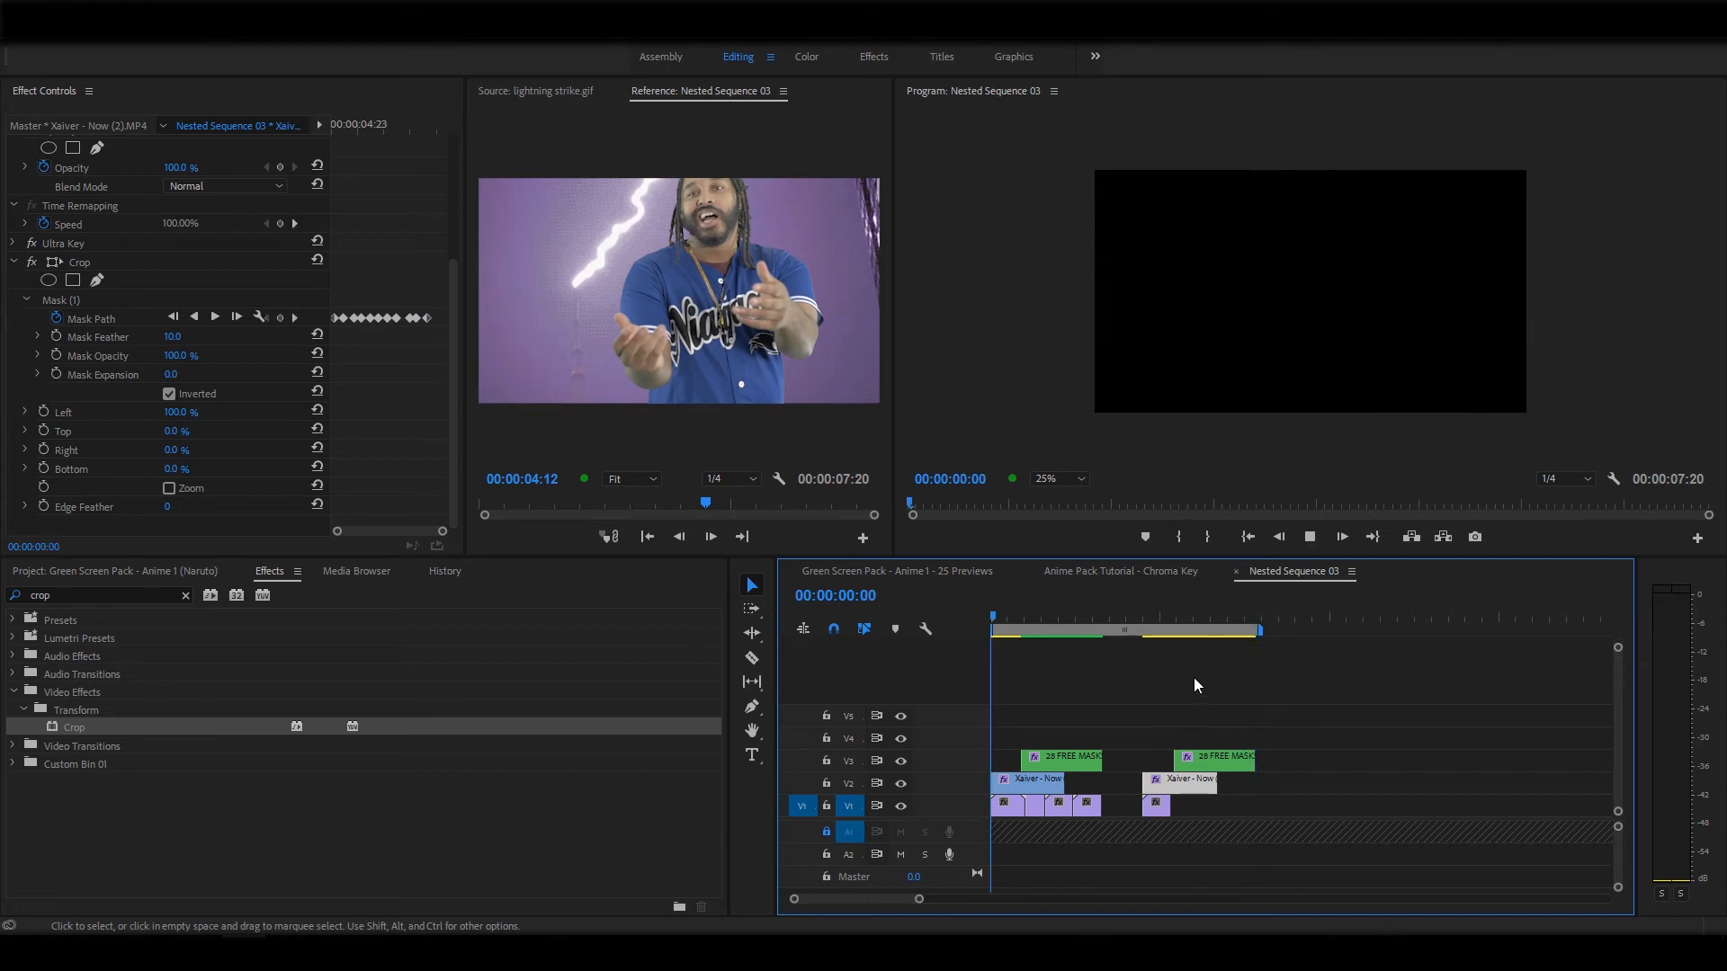
click(1142, 614)
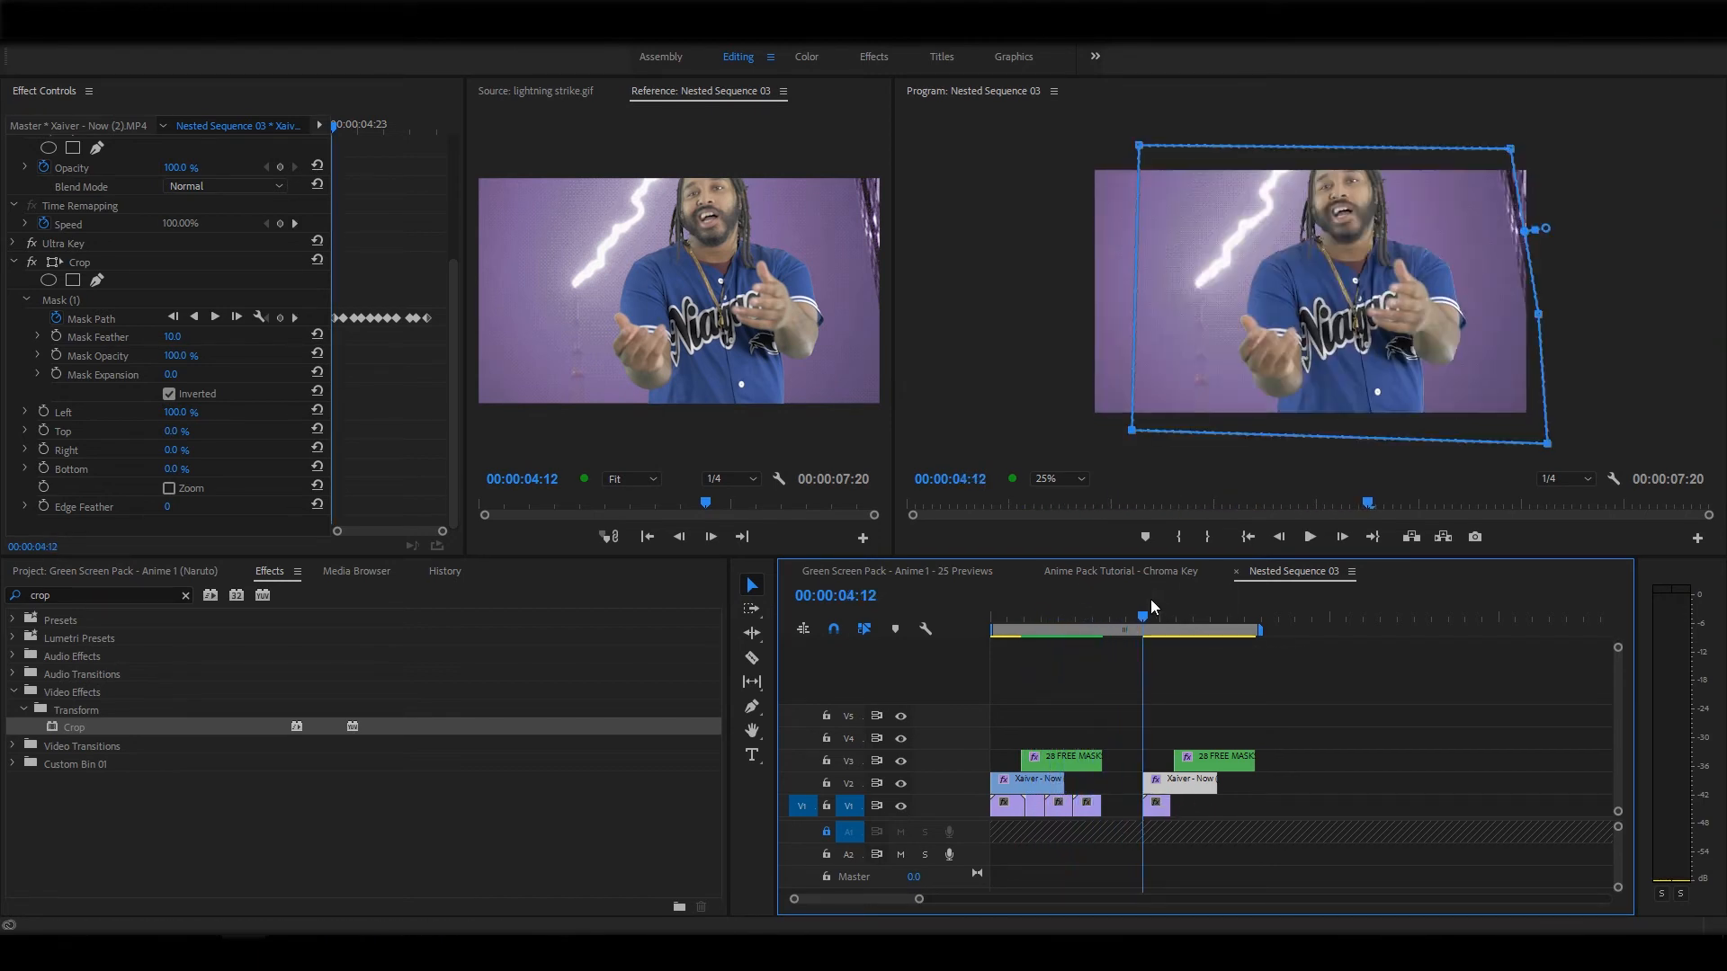
Extend the V1 background clips to end with the V3 anime clip and jump to the end
click(1157, 804)
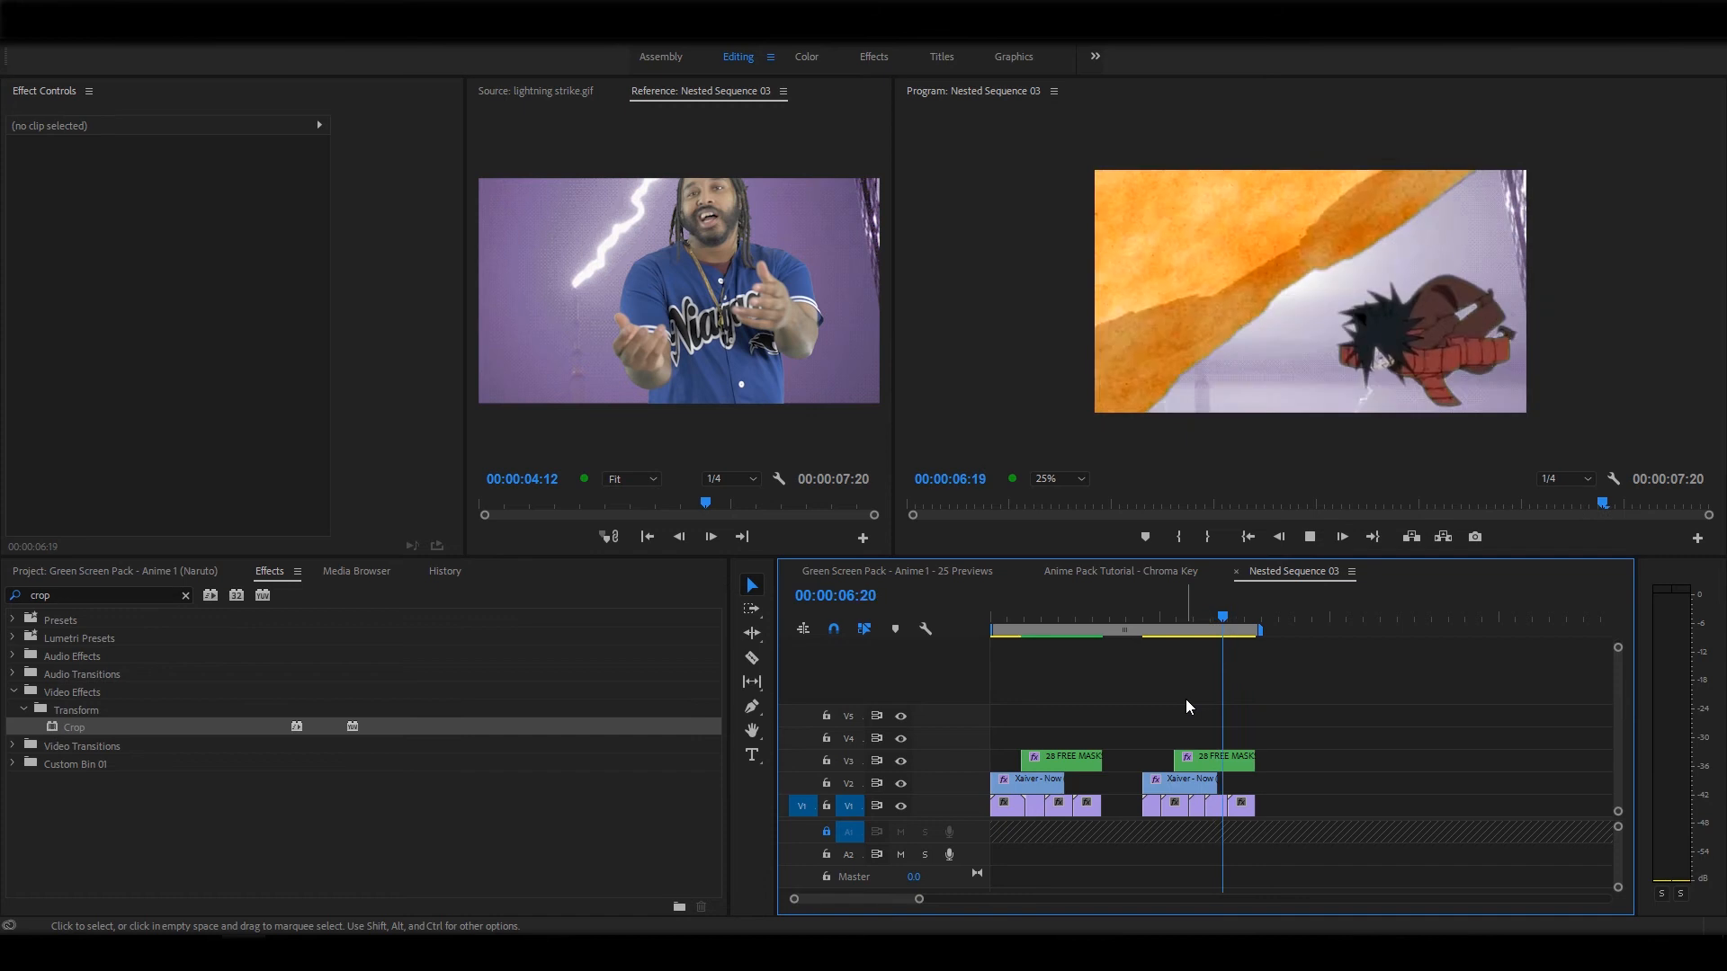
click(1000, 614)
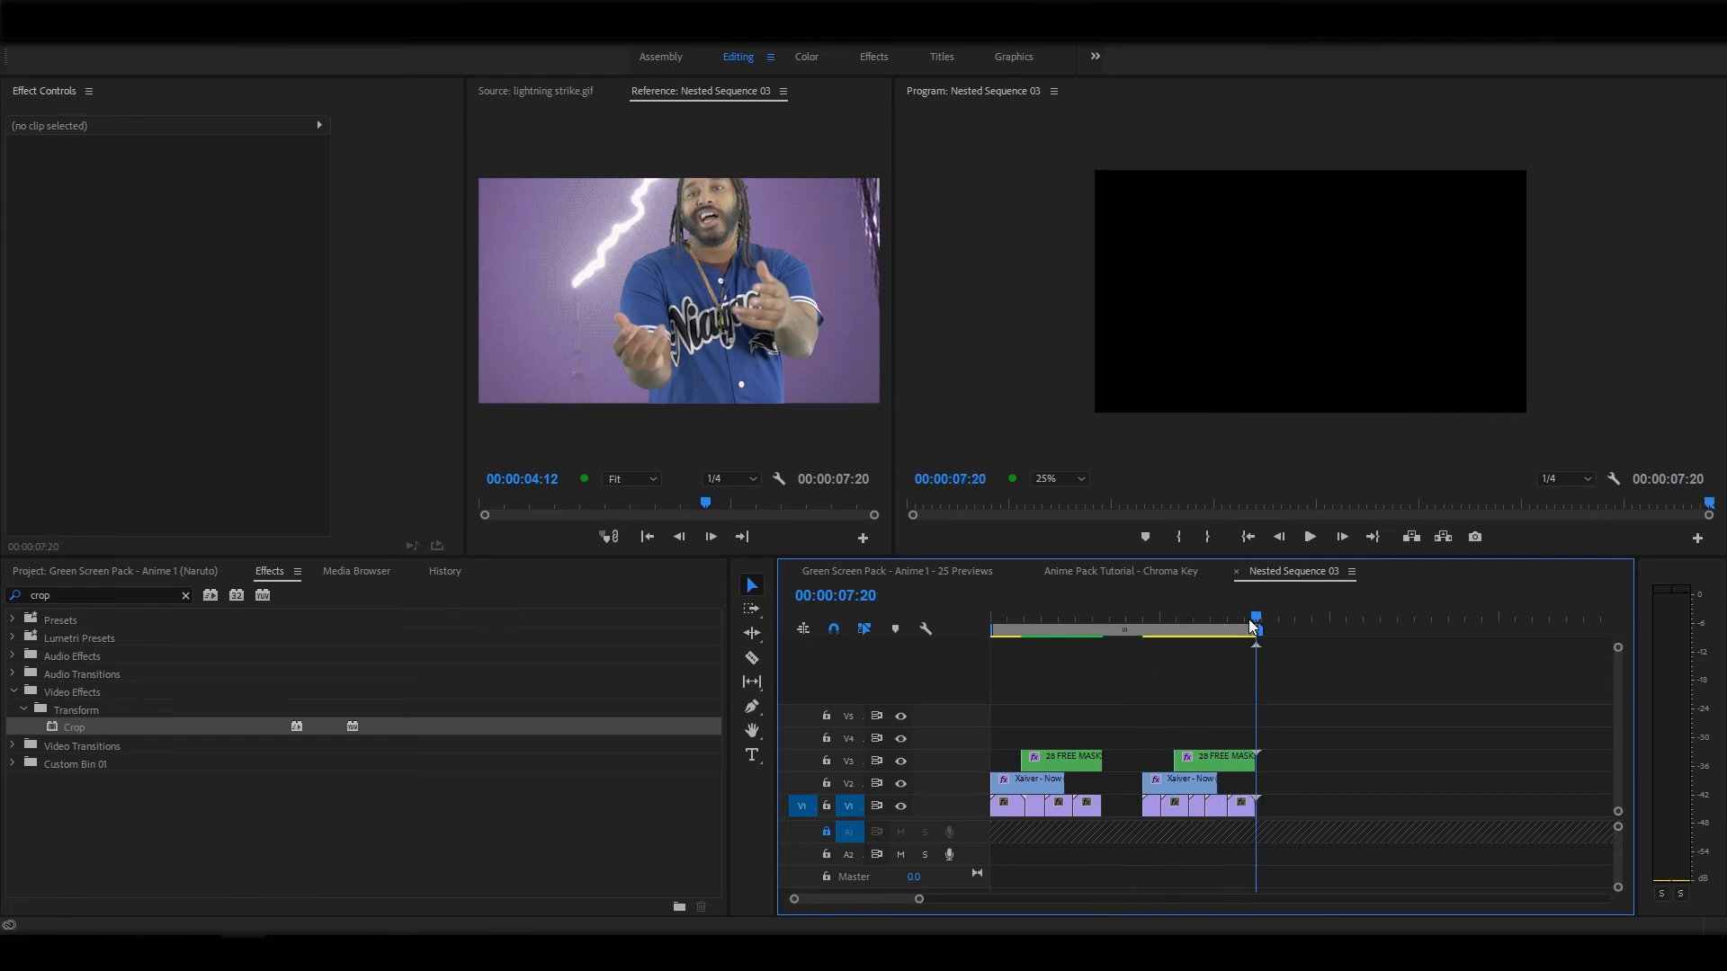
Apply Horizontal Flip to the second 28 FREE MASKS clip and return to the second section
click(1212, 757)
text(f)
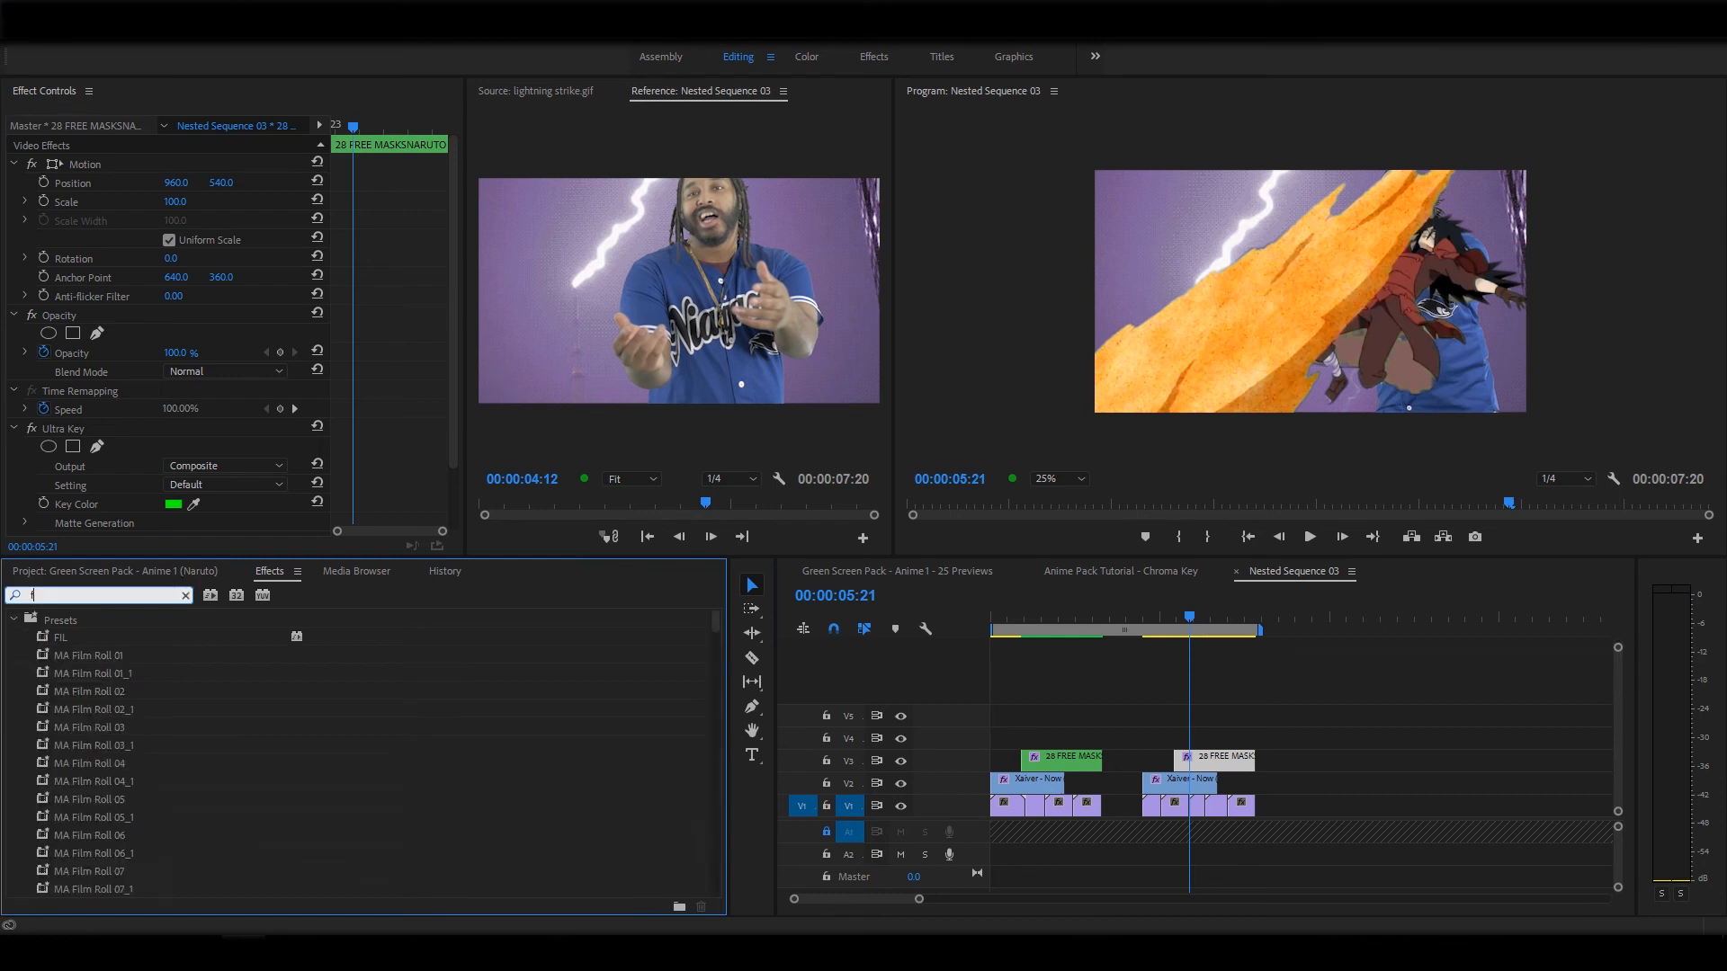
text(lip)
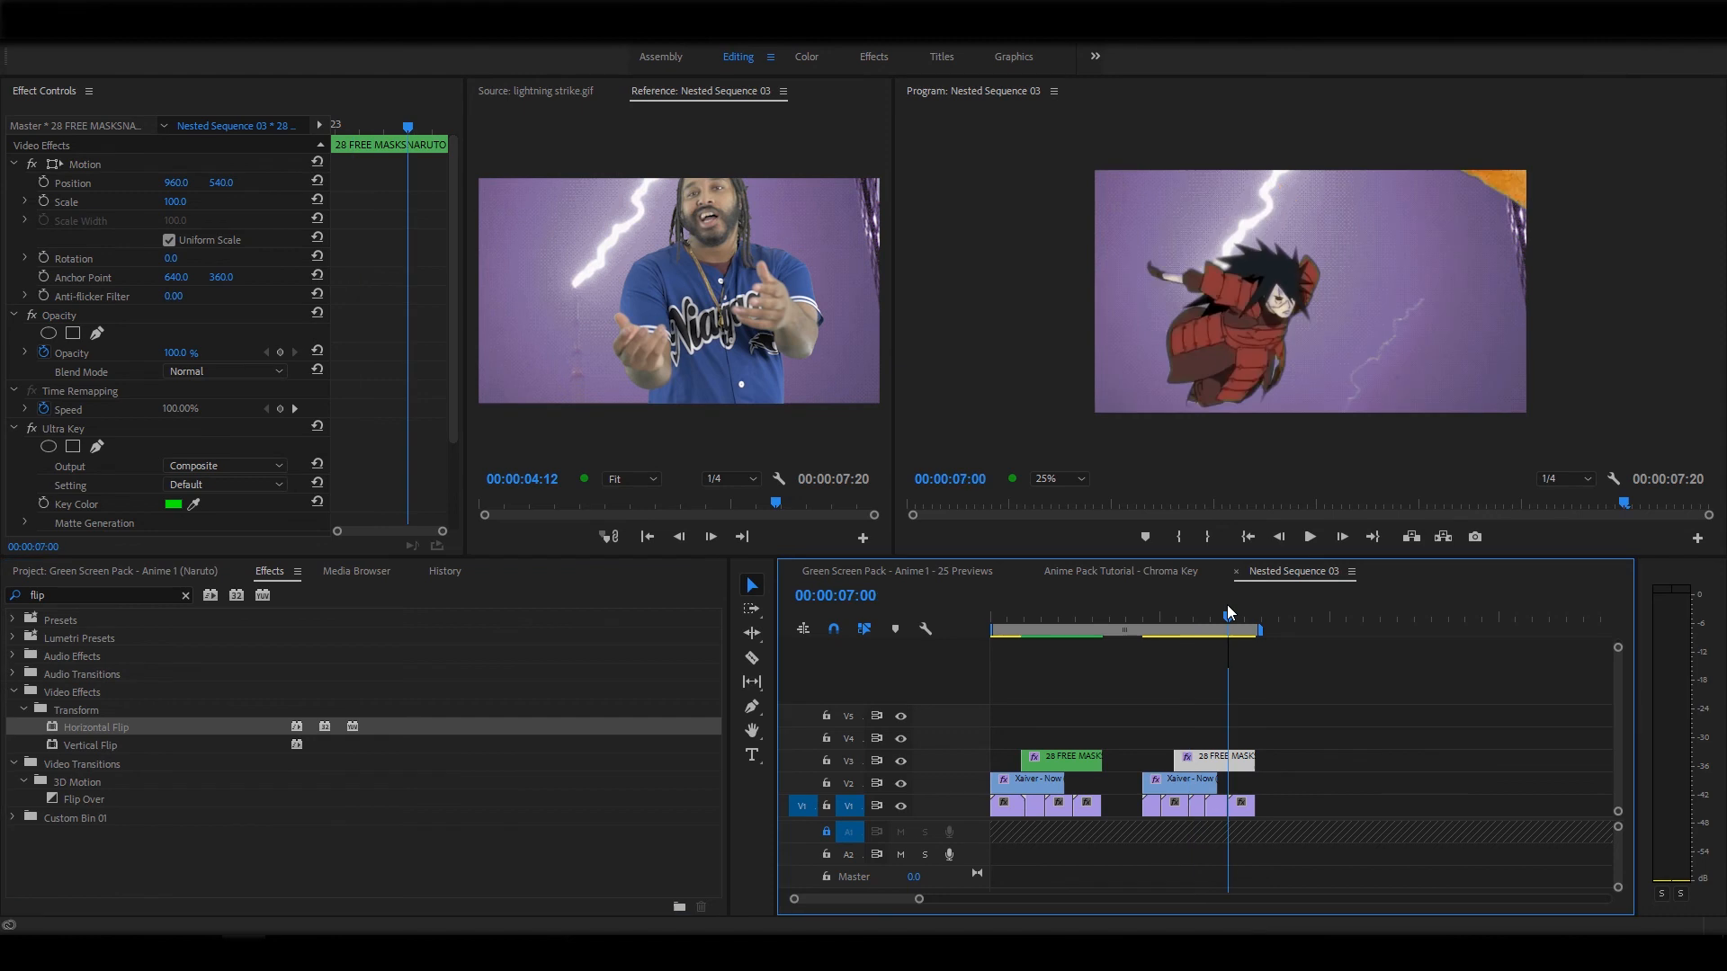
click(1217, 615)
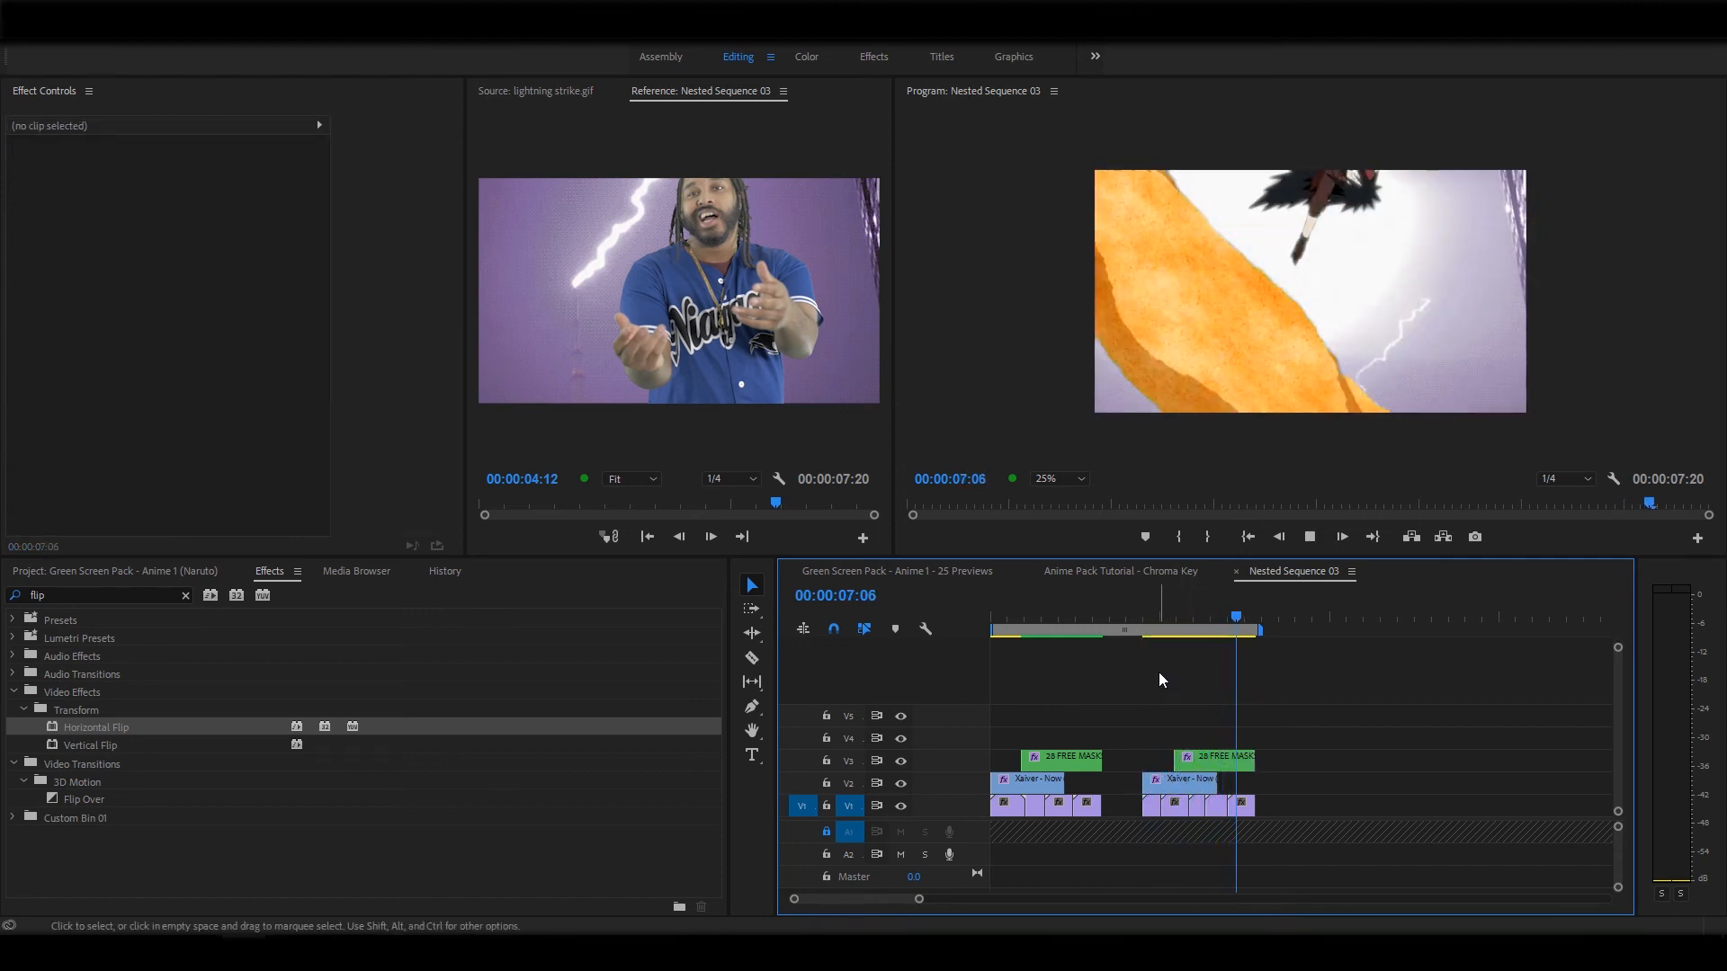
click(1143, 617)
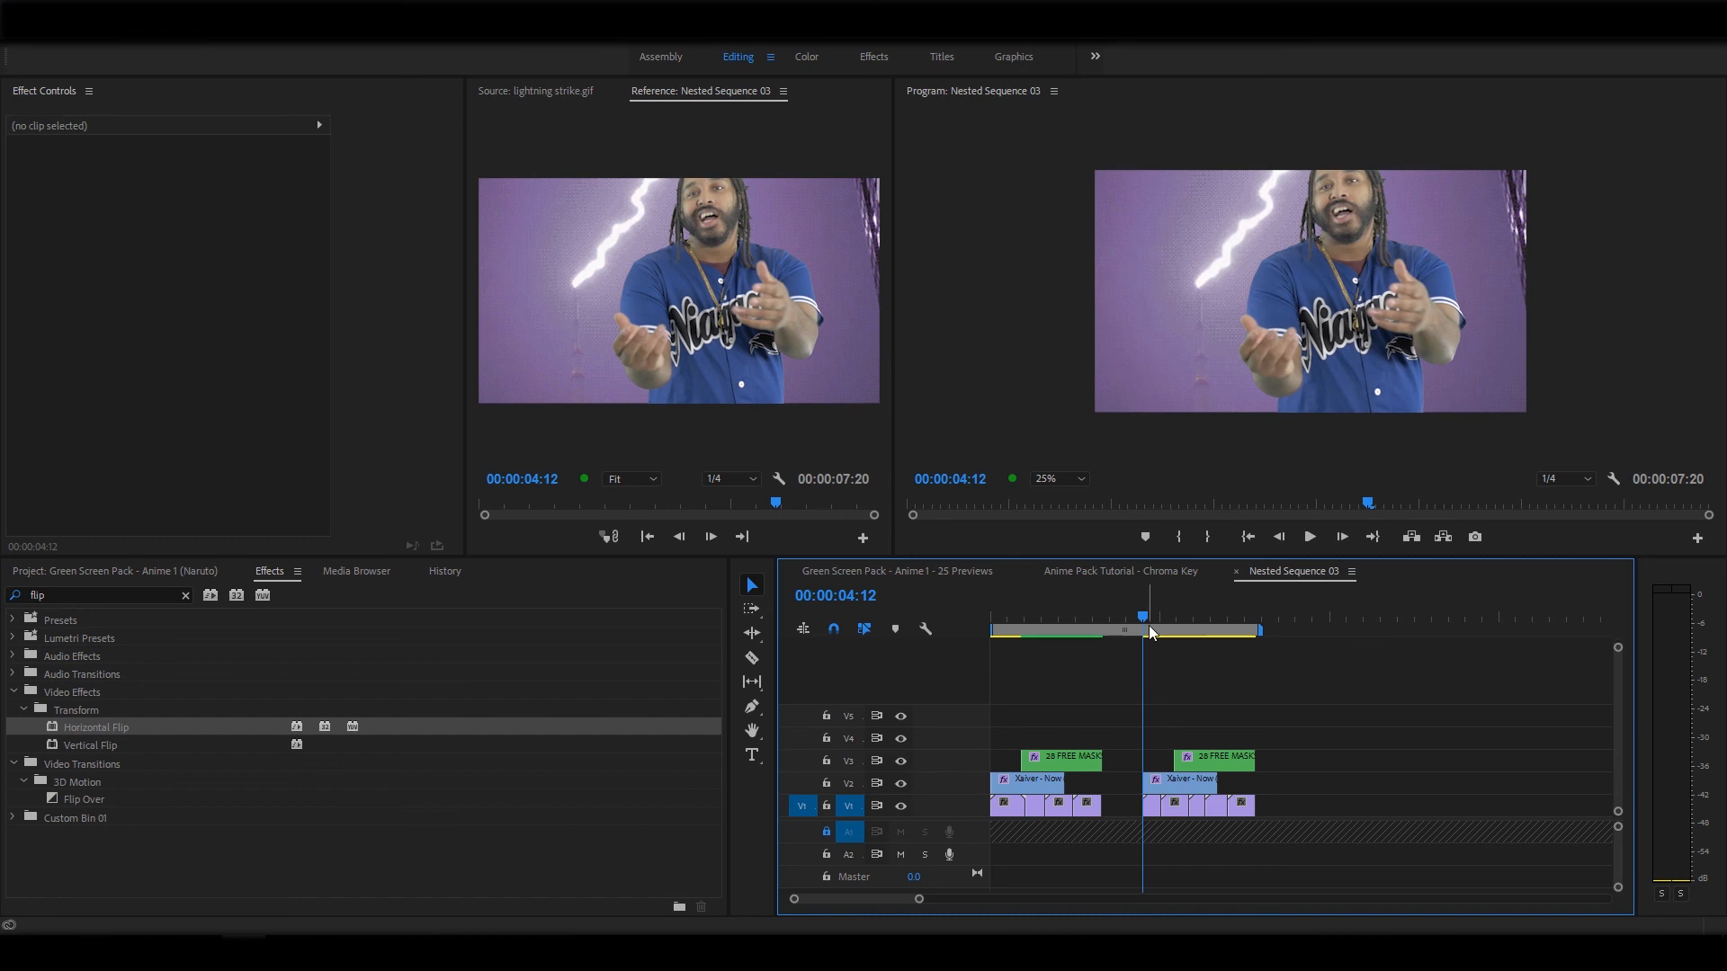
mouse_move(1226, 681)
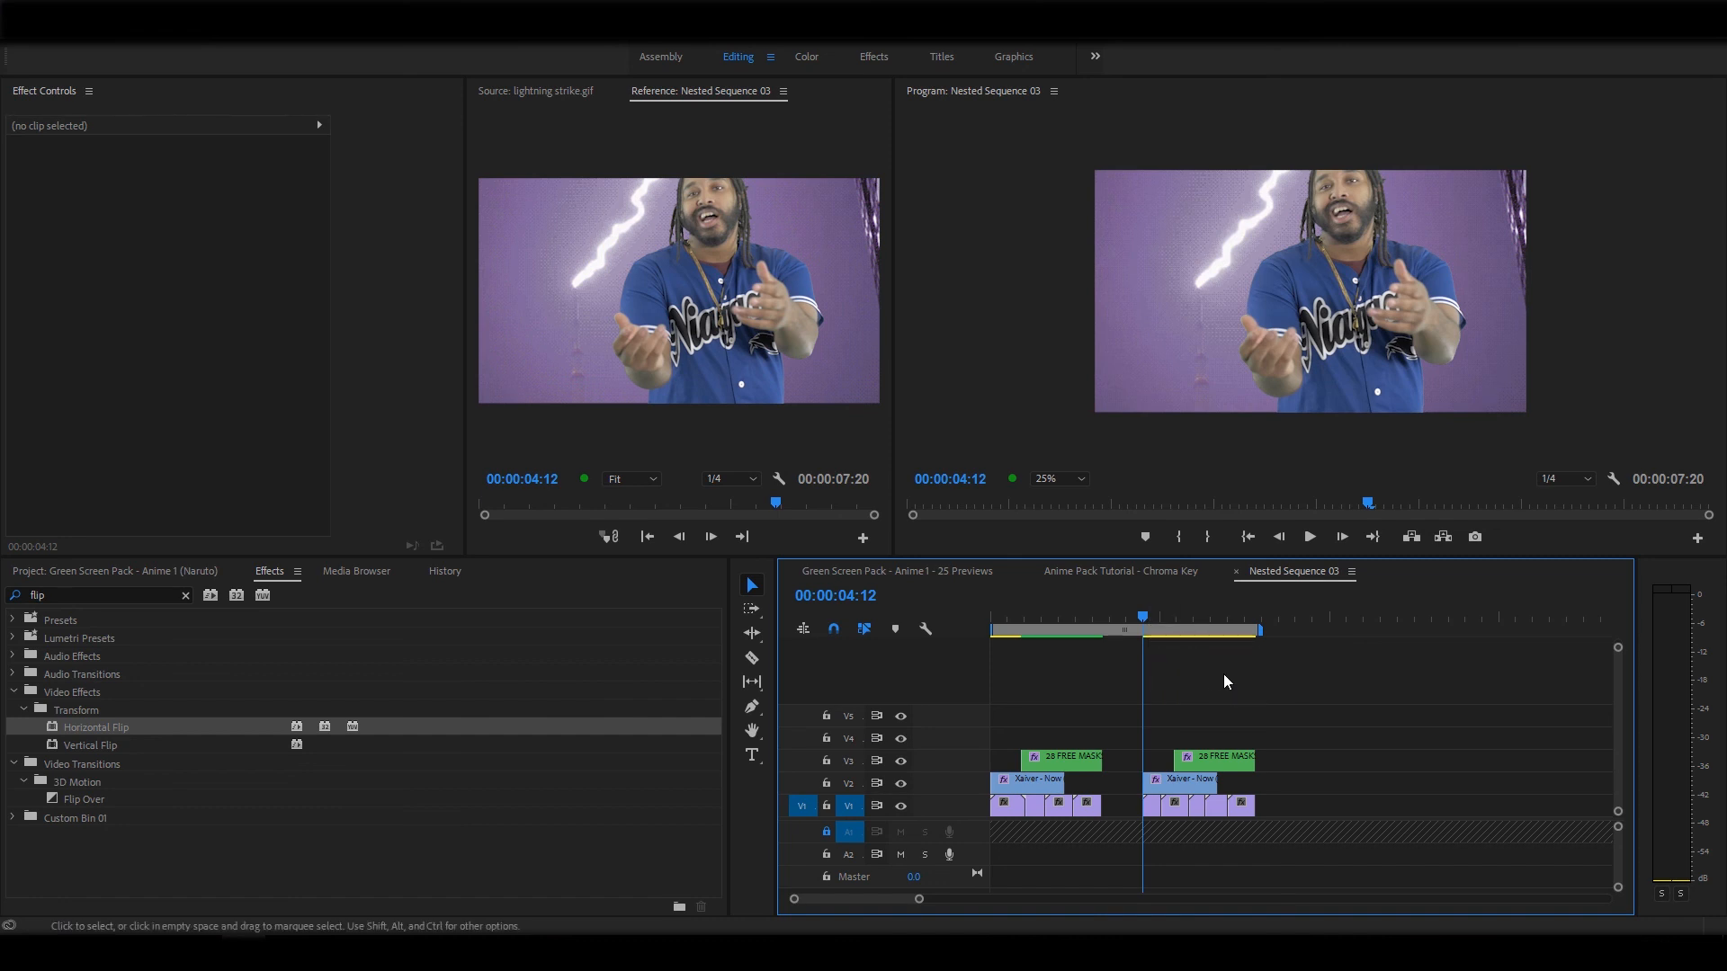